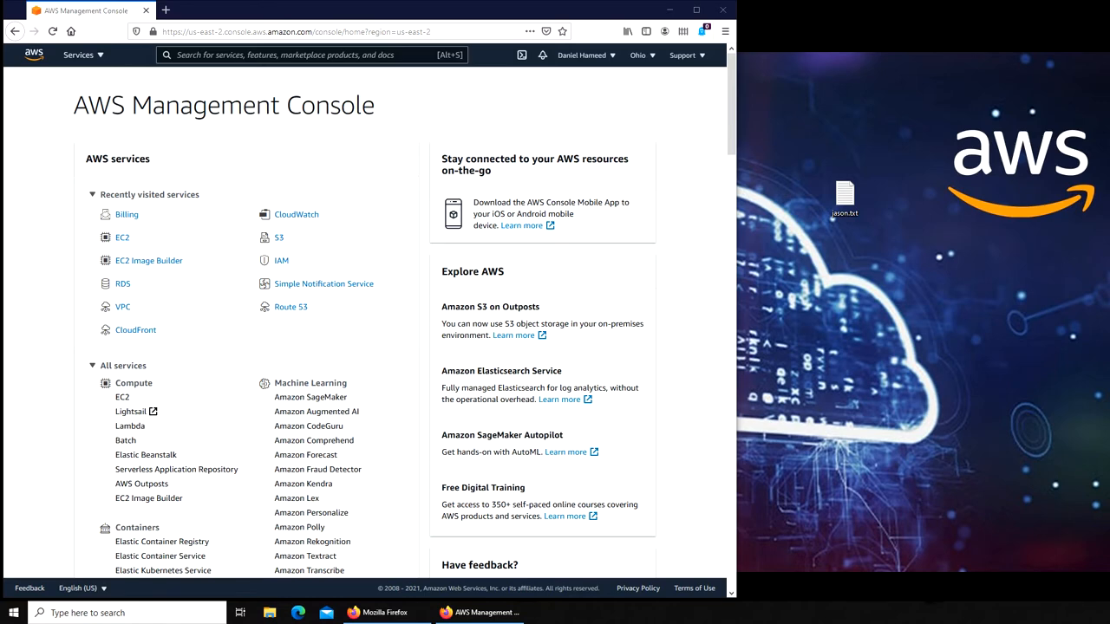
mouse_move(917, 384)
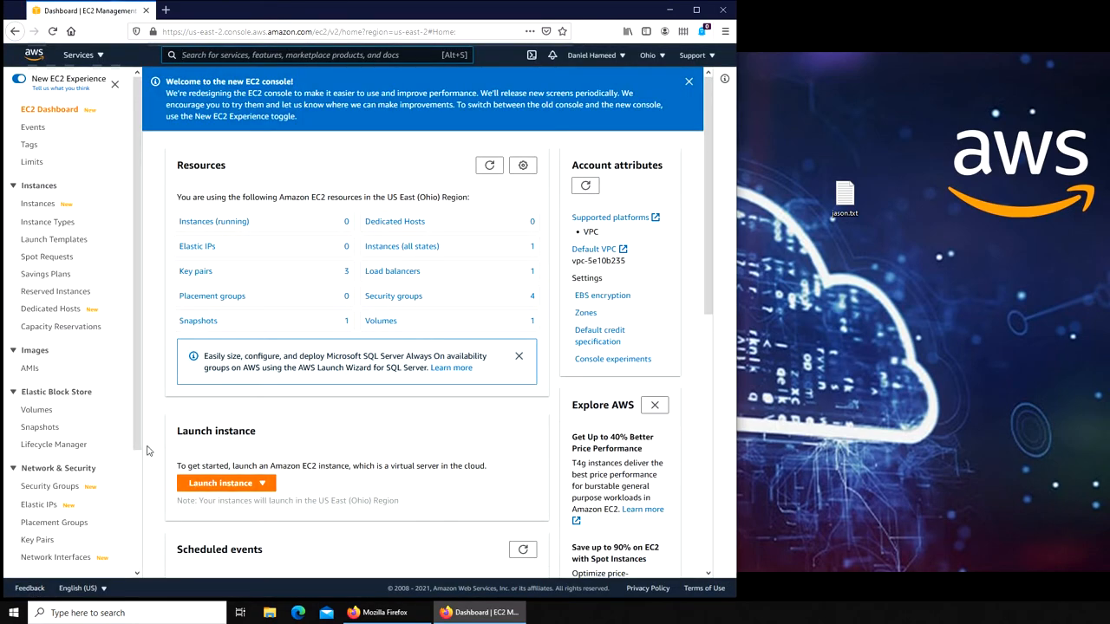
Scroll the EC2 navigation and open Launch Configurations under Auto Scaling
scroll("down", 3)
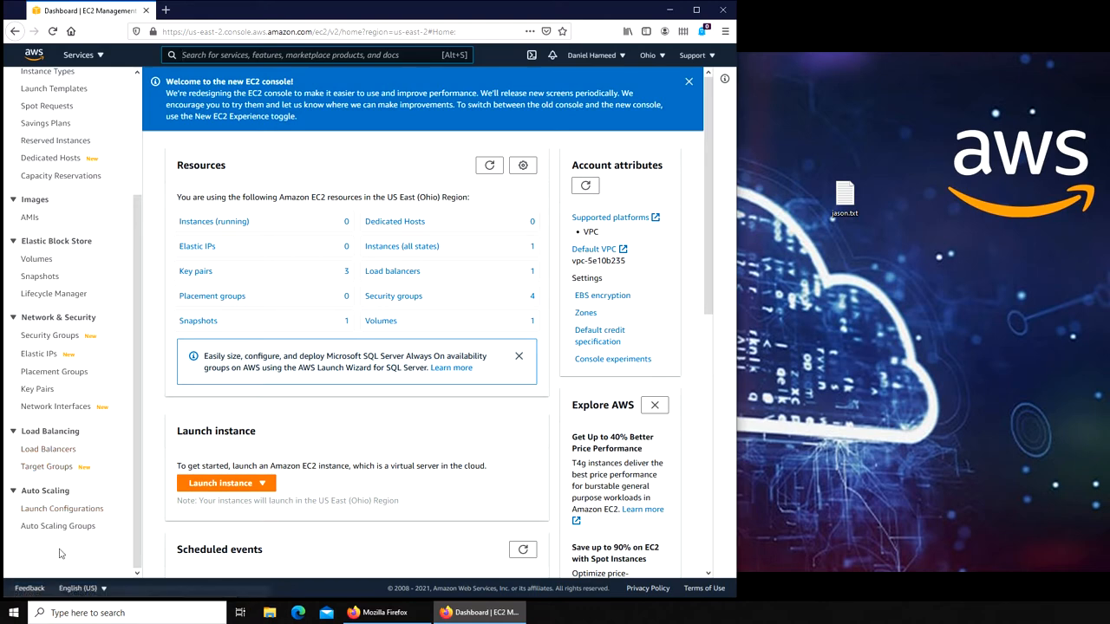
mouse_move(62, 508)
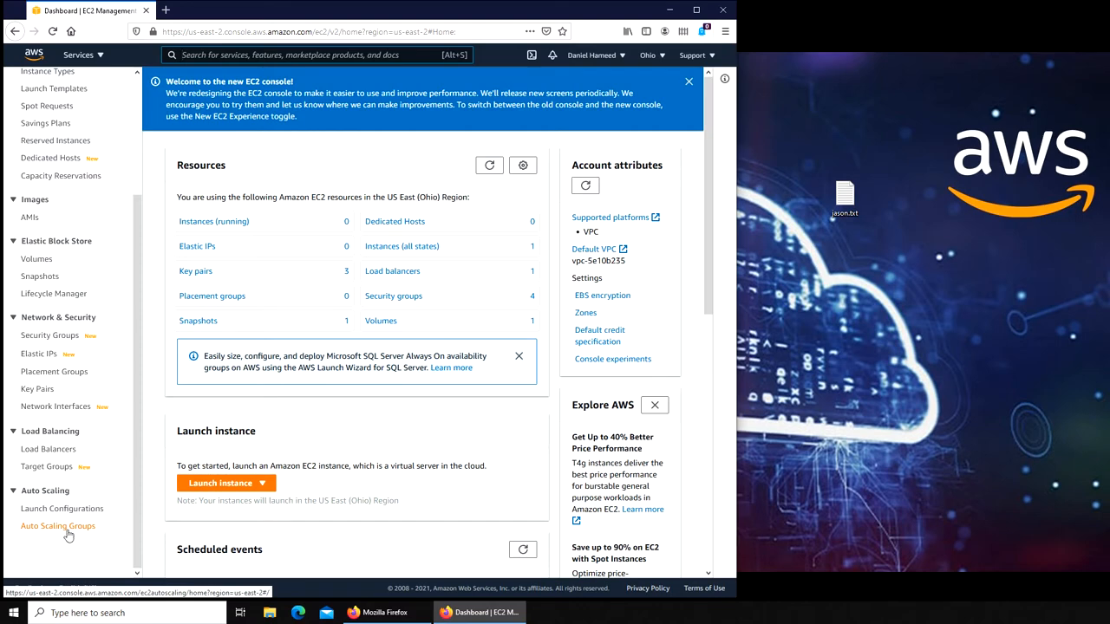
left_click(57, 526)
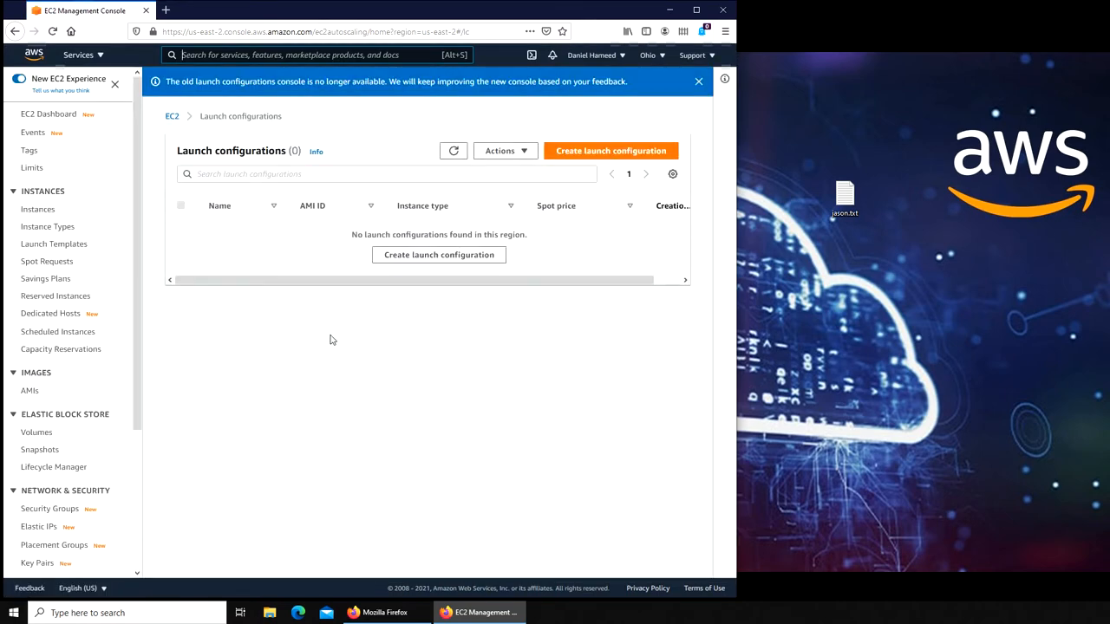
Name a new launch configuration 'Wordpress Launc Configuration' and choose the Wordpress Image Template AMI
left_click(611, 150)
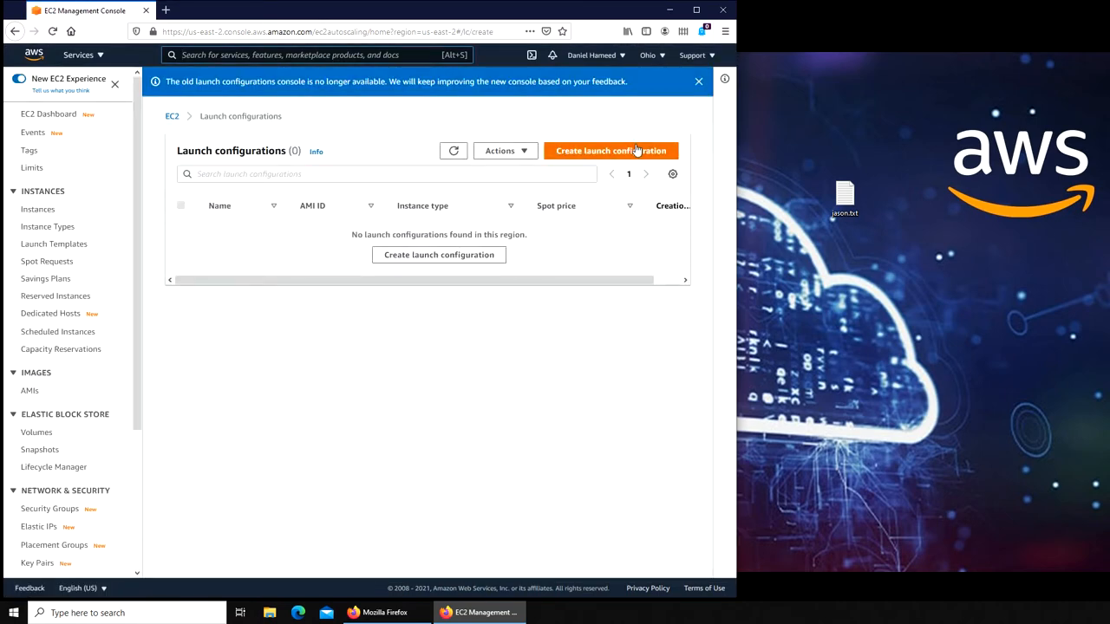
left_click(612, 150)
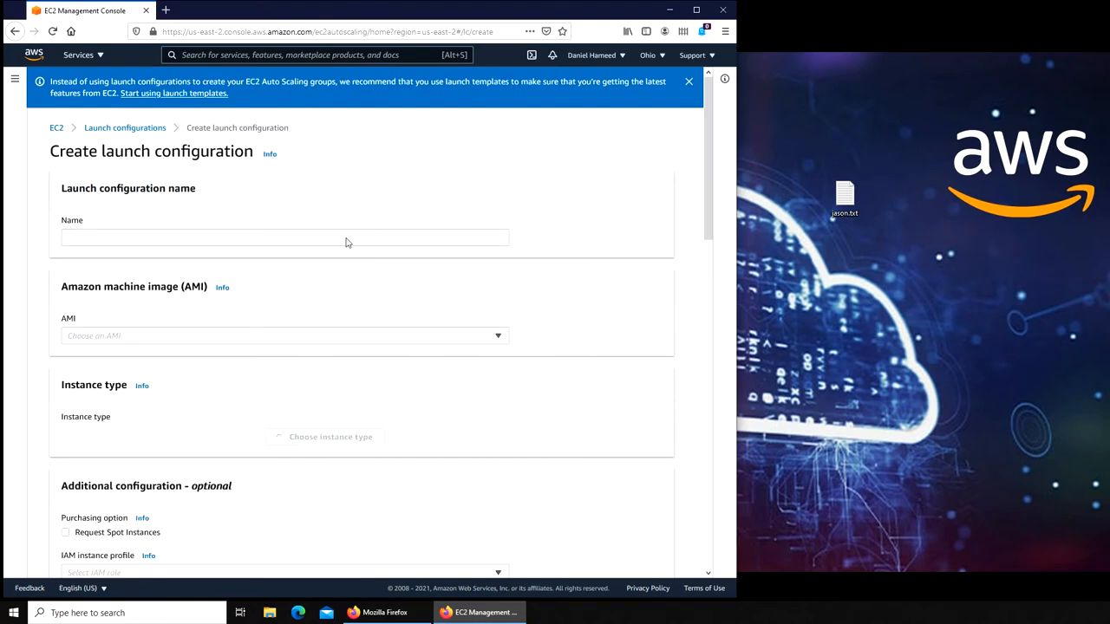
left_click(284, 238)
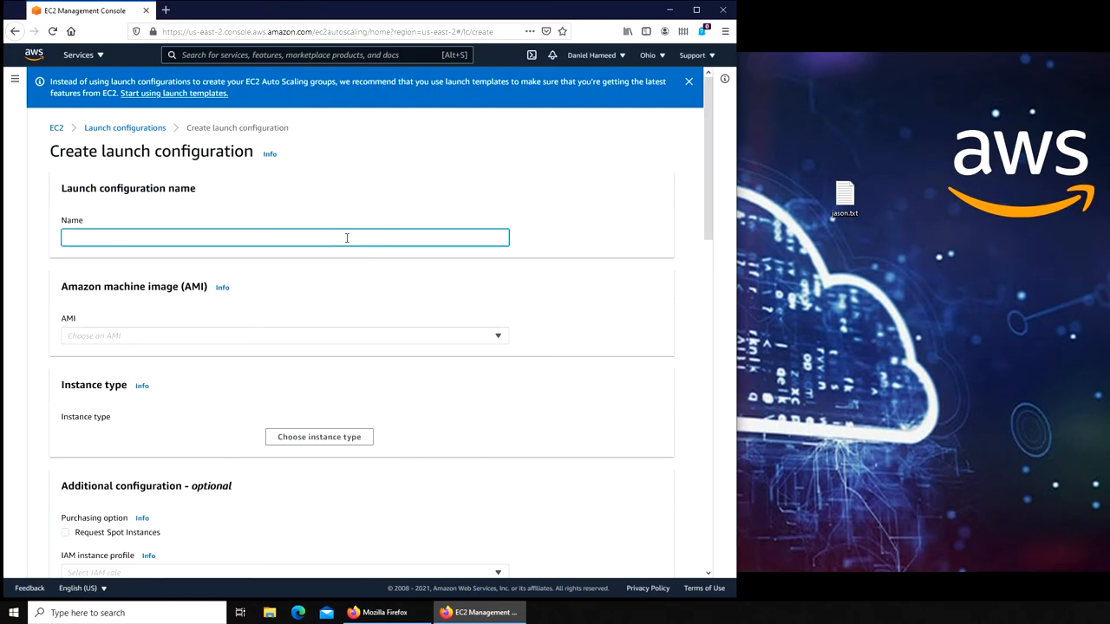
type("Wordpress")
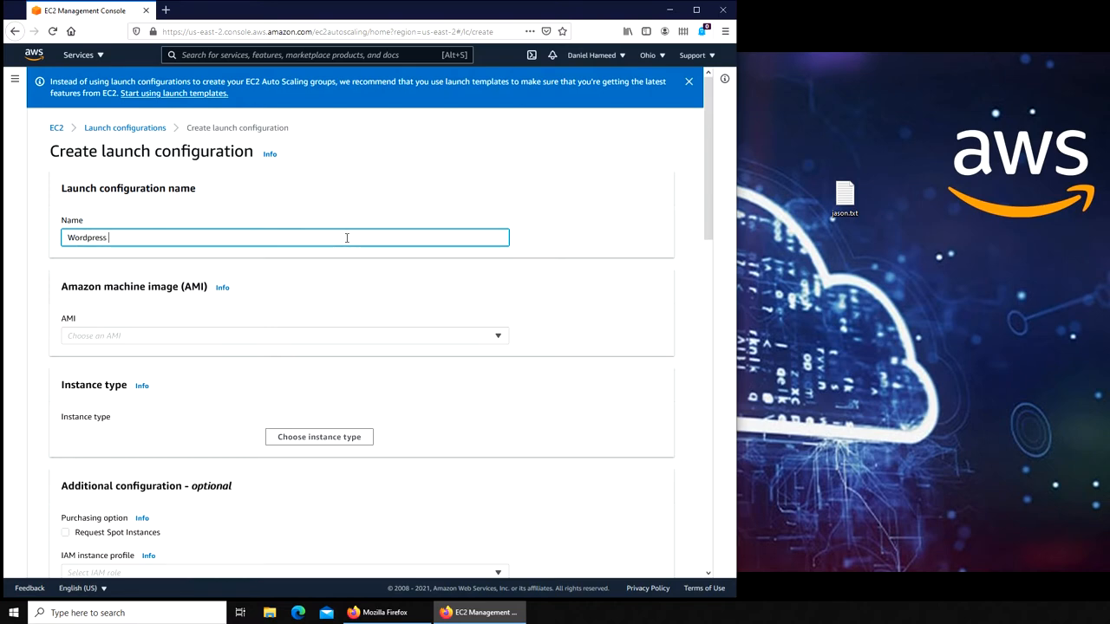
type("Launc Con")
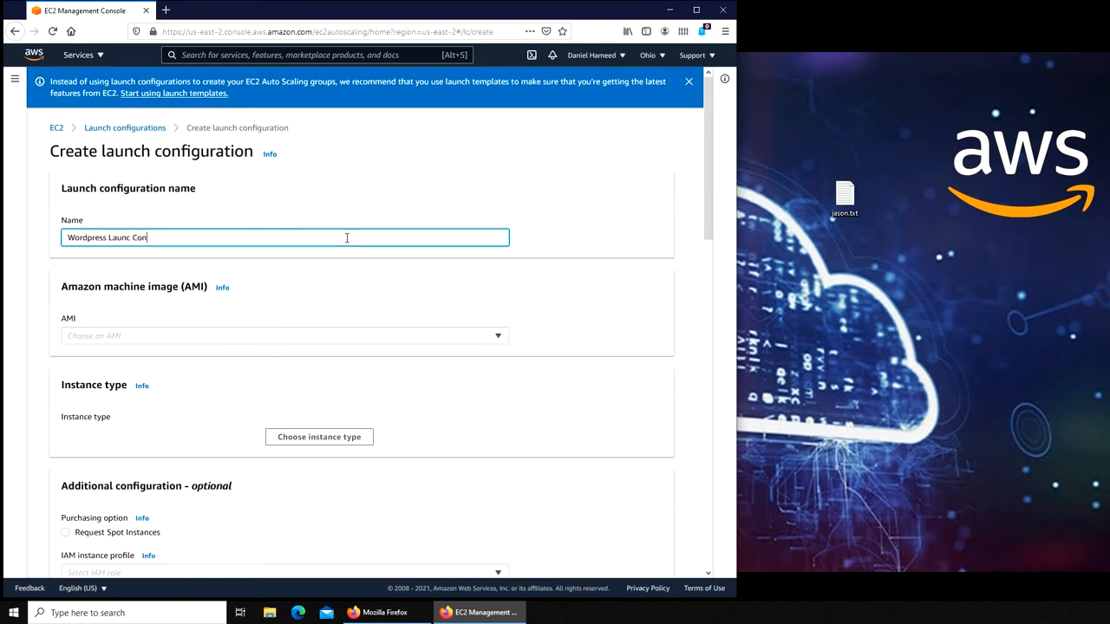
type("figuration")
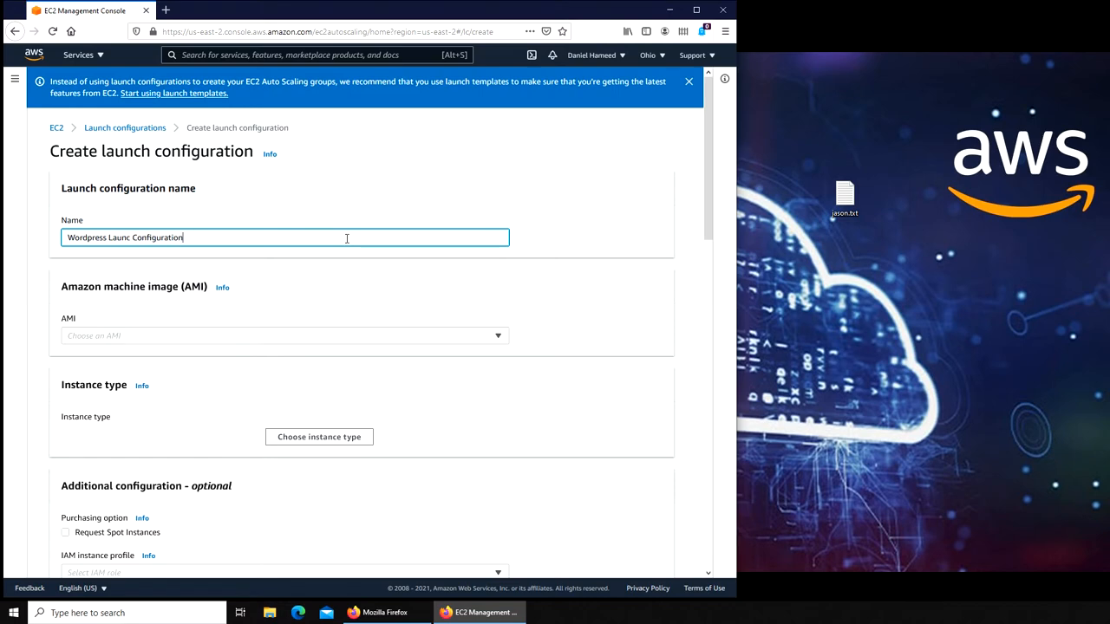
left_click(283, 336)
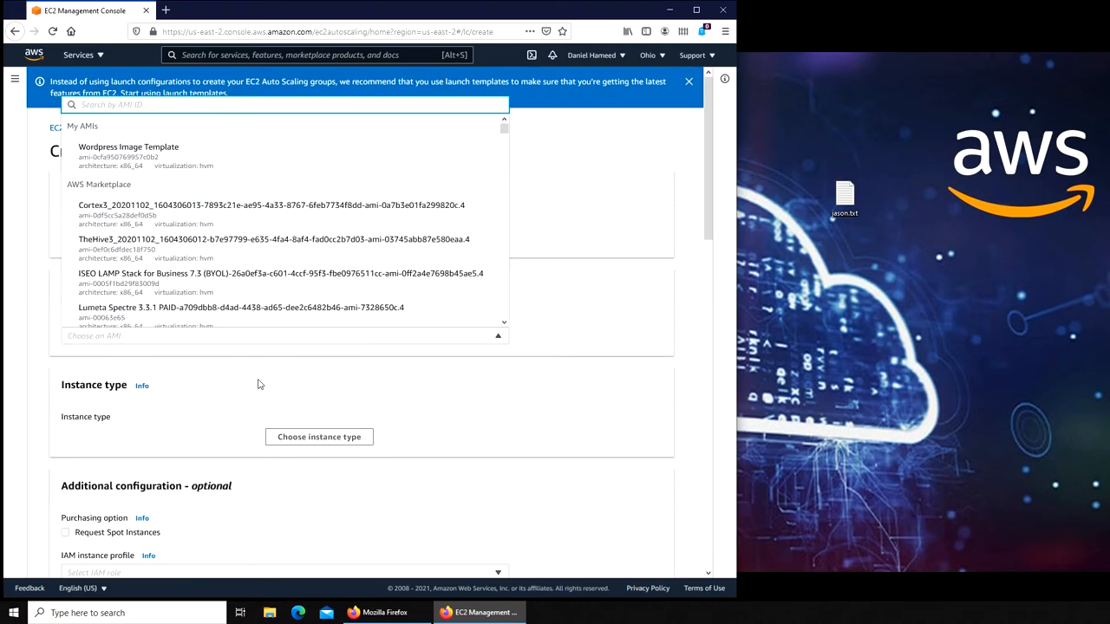
left_click(129, 146)
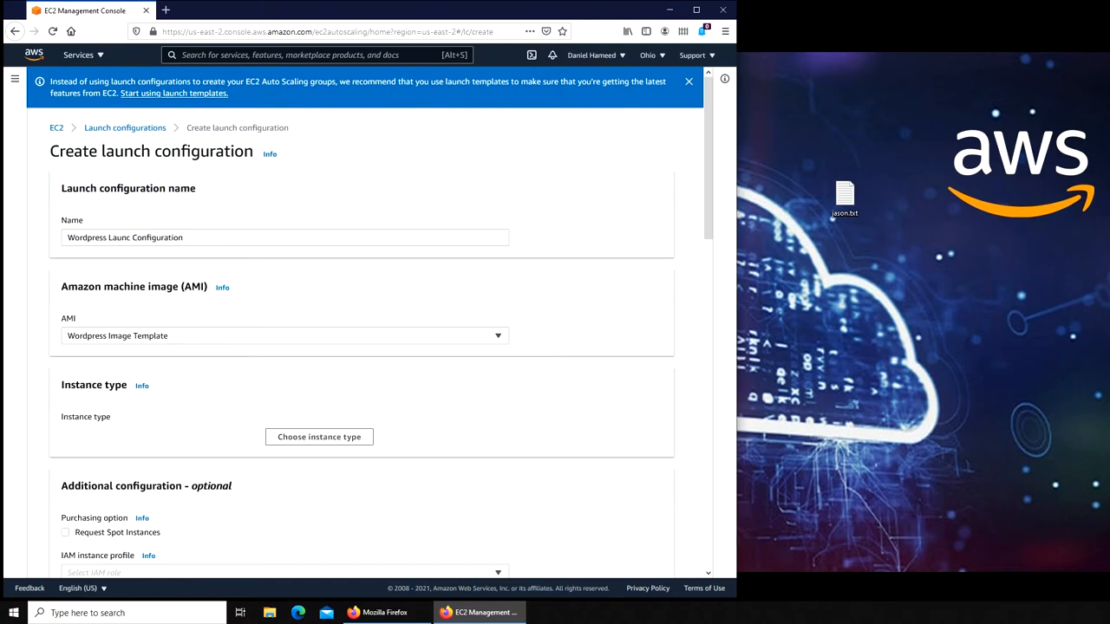
mouse_move(164, 9)
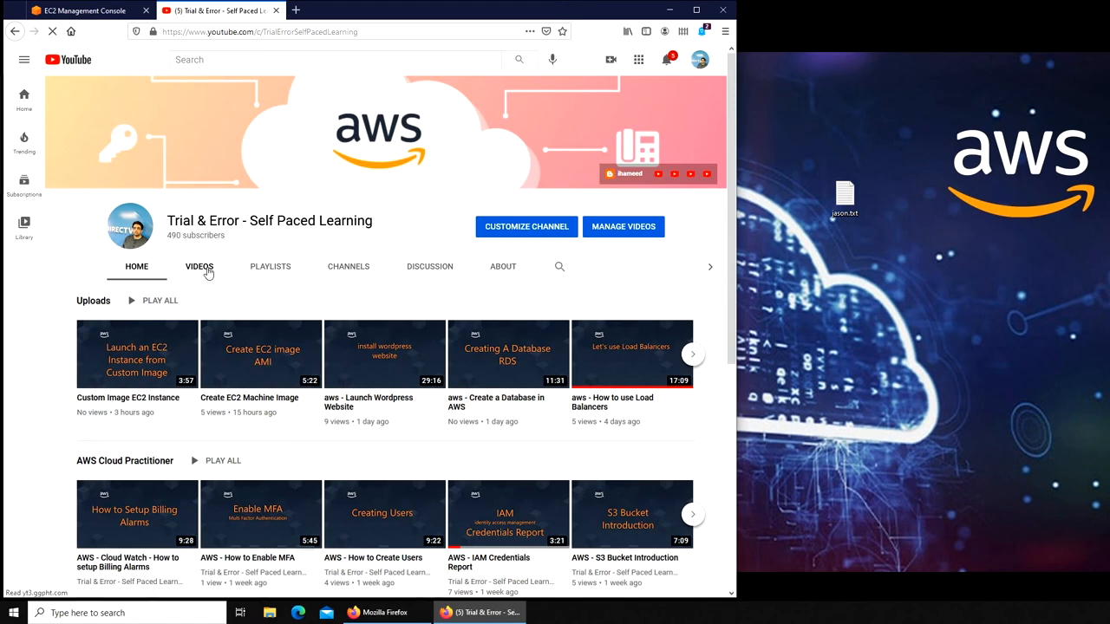
left_click(198, 267)
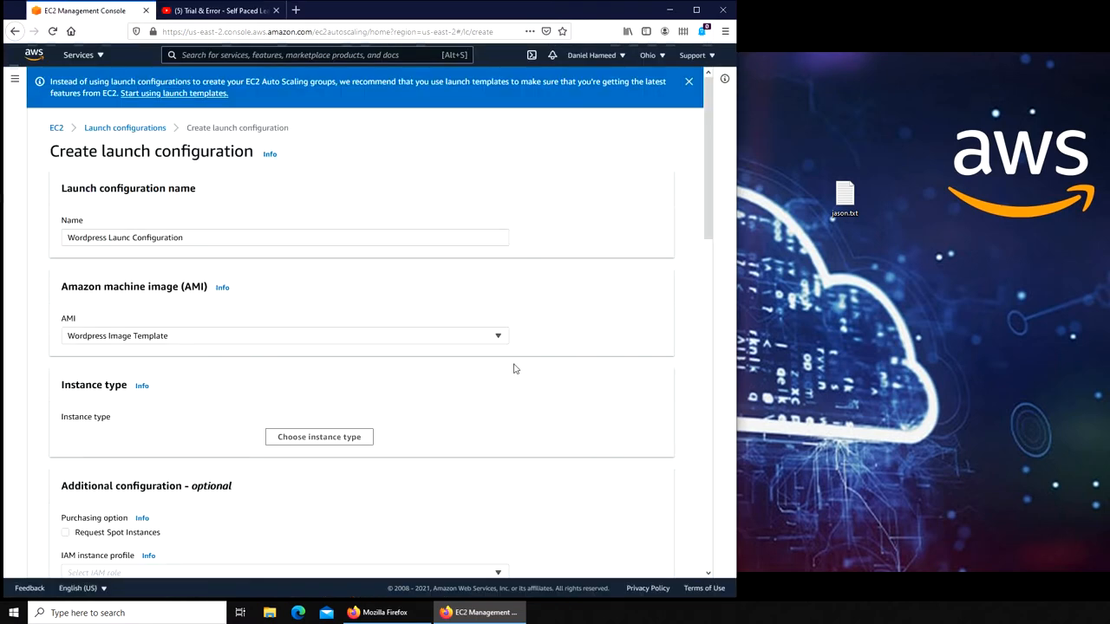
mouse_move(590, 368)
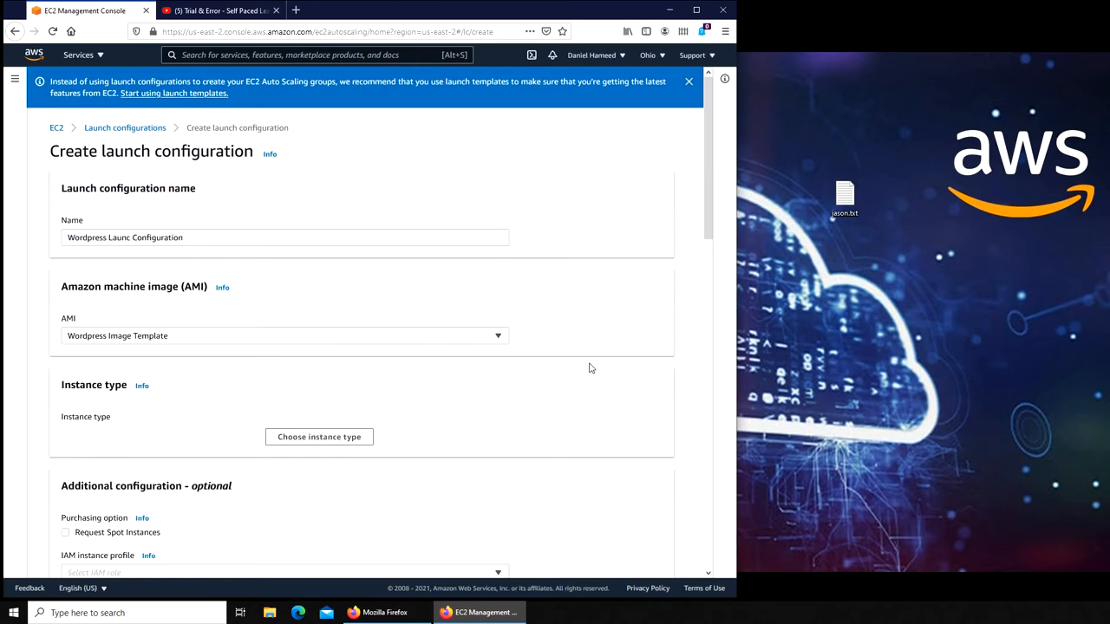
scroll("down", 3)
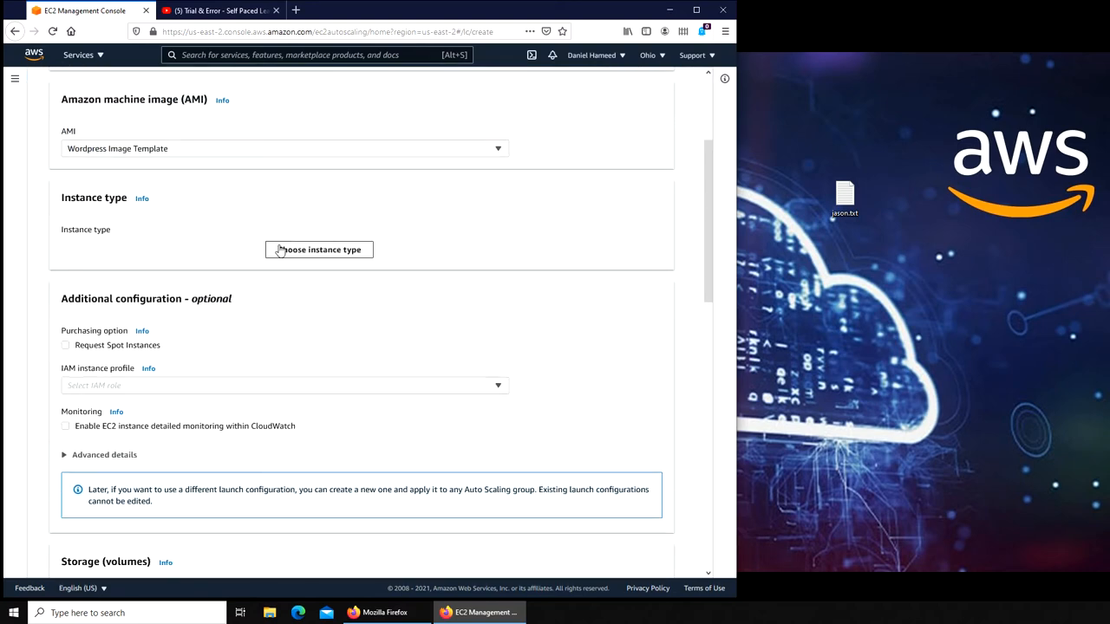
mouse_move(422, 239)
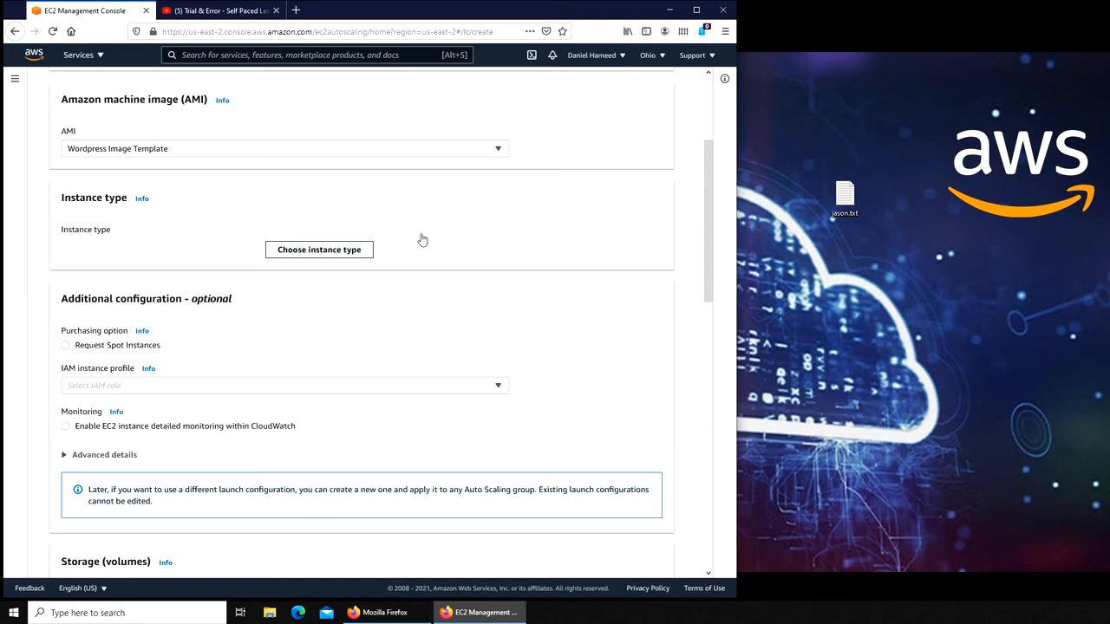
Choose t2.micro (1 vCPU, 1 GiB, EBS only) as the instance type
left_click(318, 250)
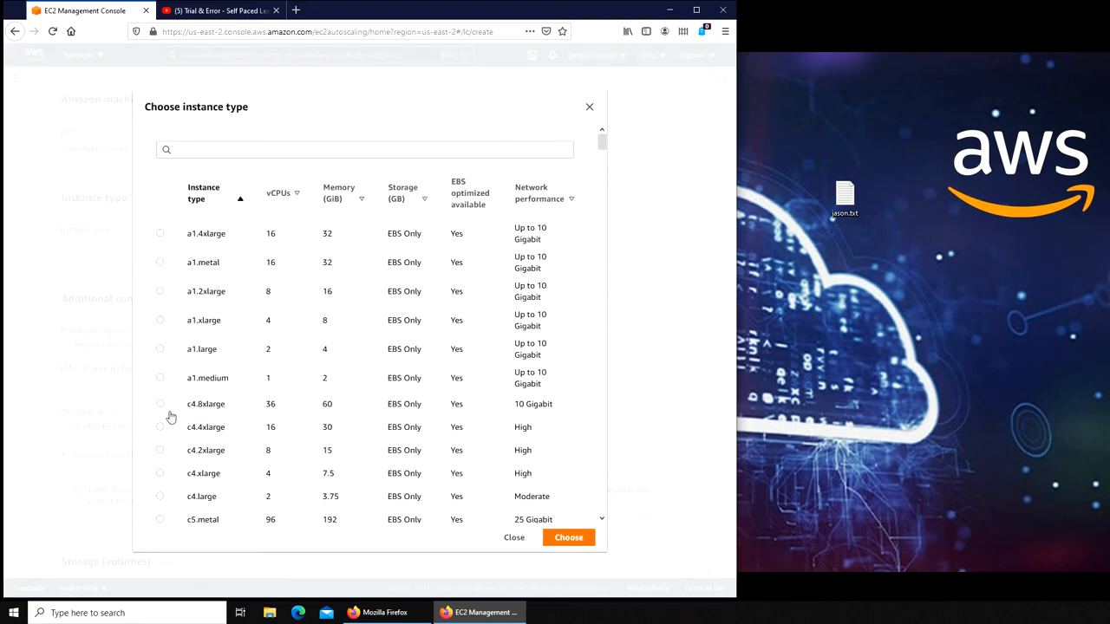
mouse_move(222, 394)
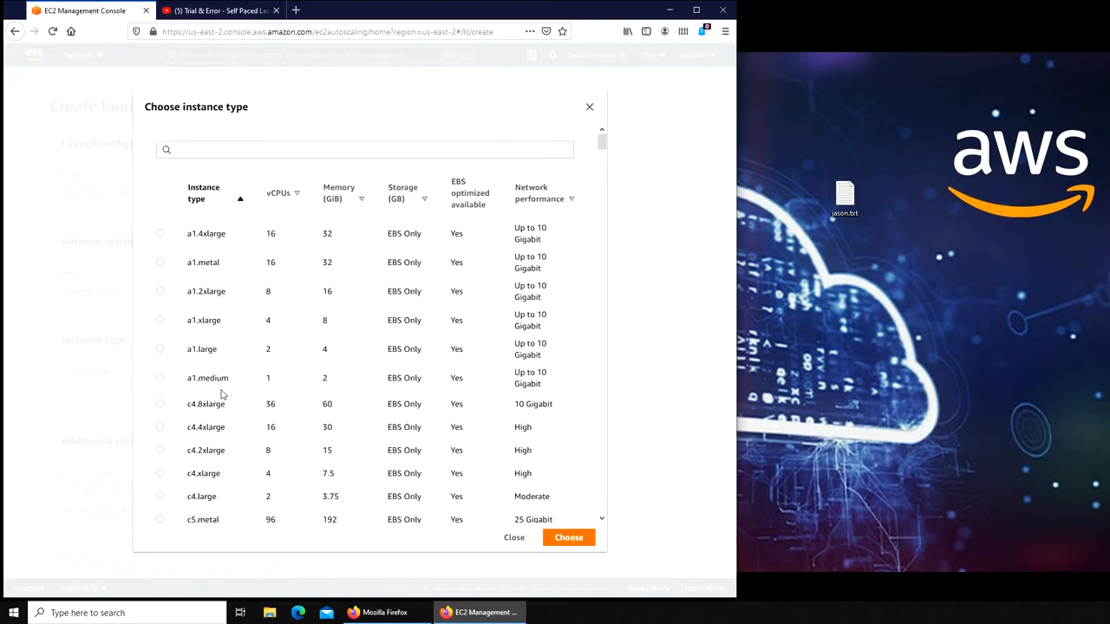
scroll("down", 3)
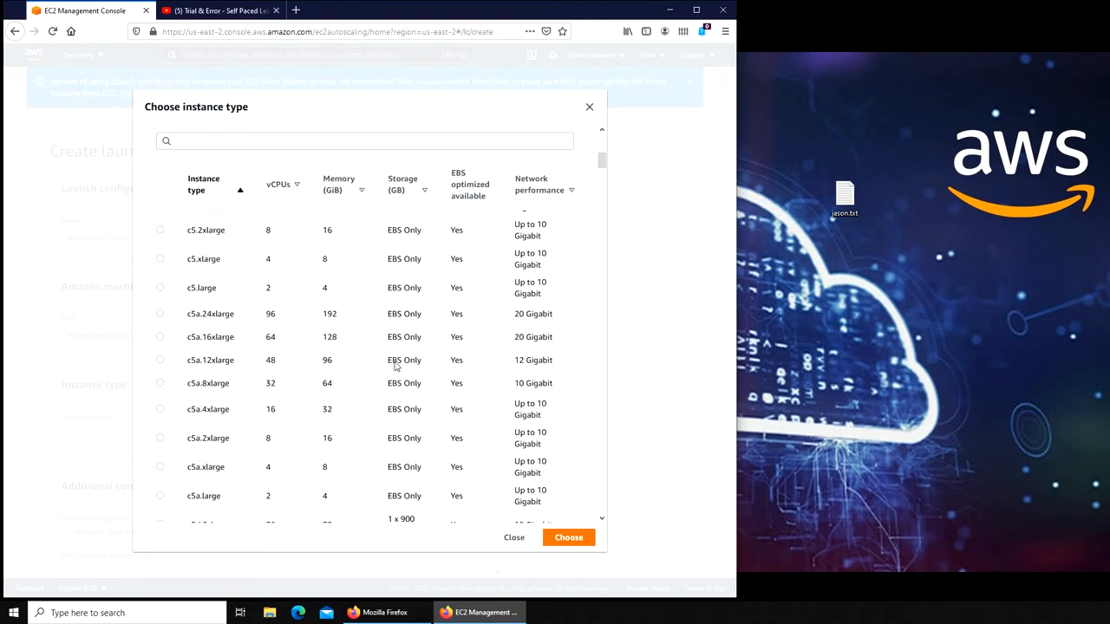
scroll("down", 3)
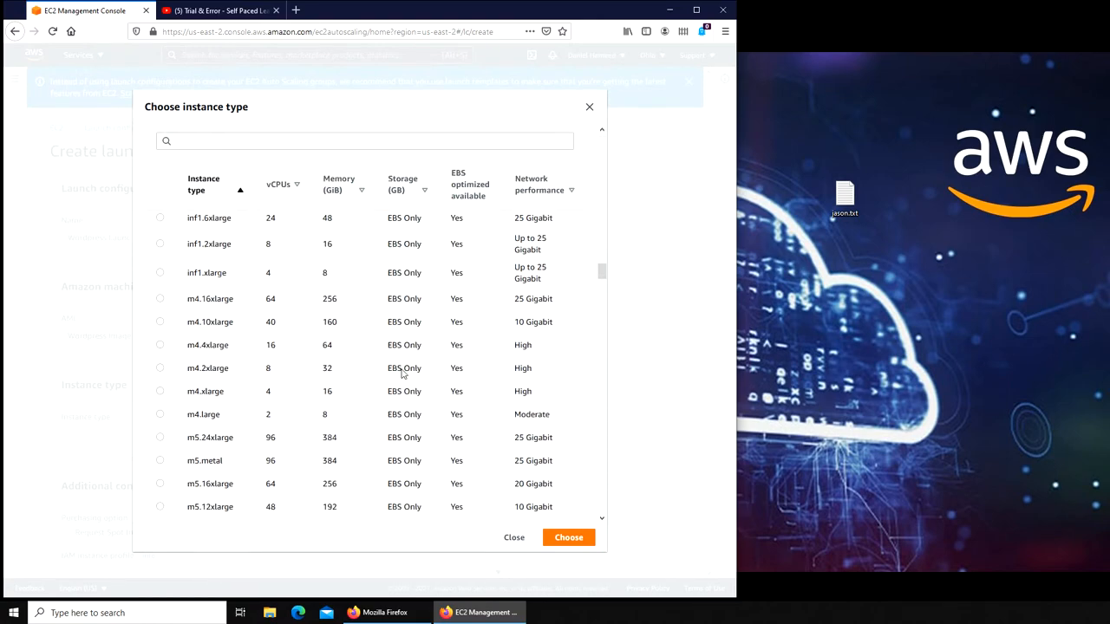
scroll("down", 3)
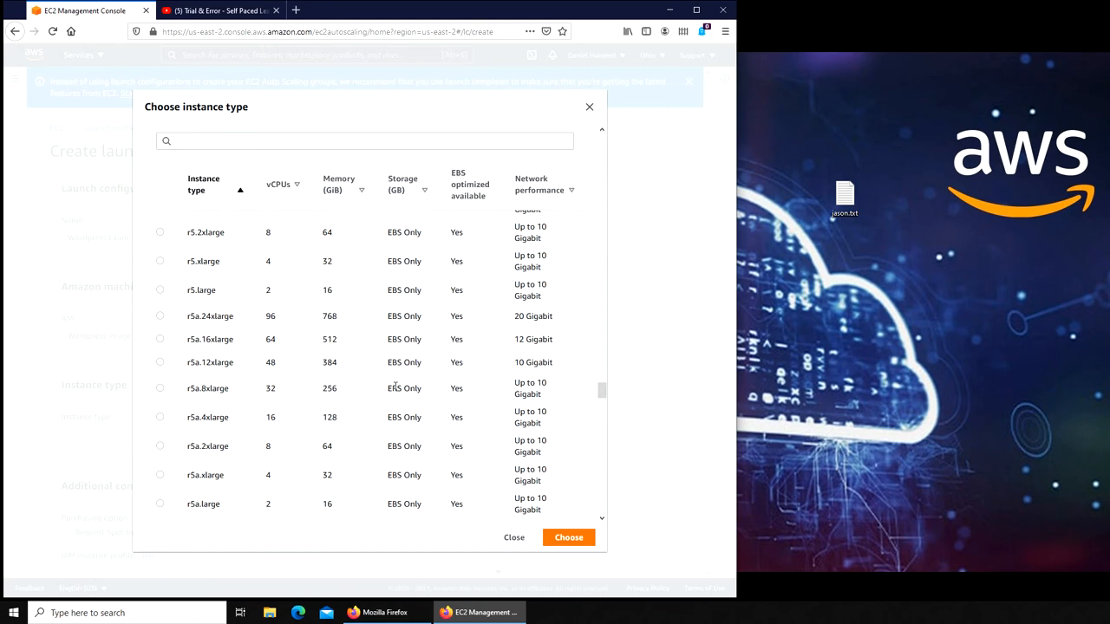
scroll("down", 3)
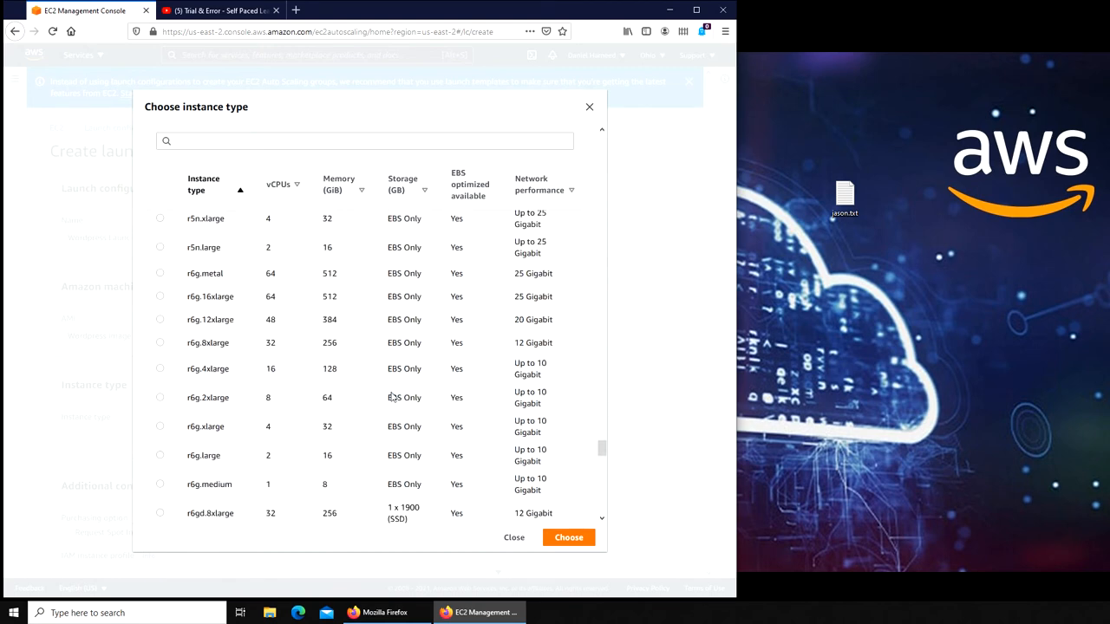
scroll("down", 3)
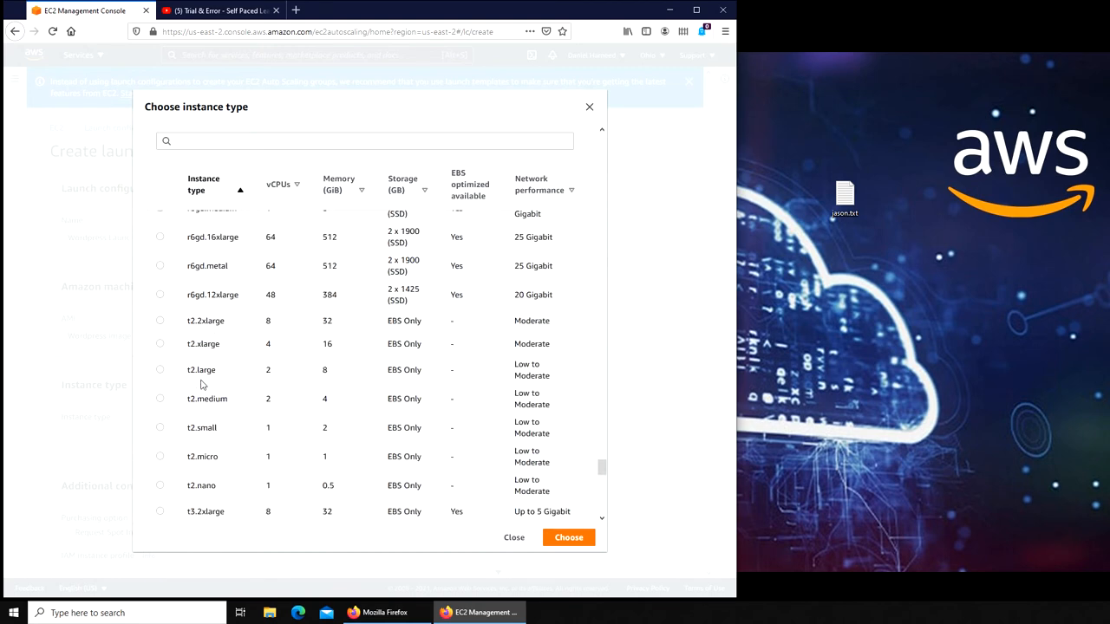
left_click(160, 456)
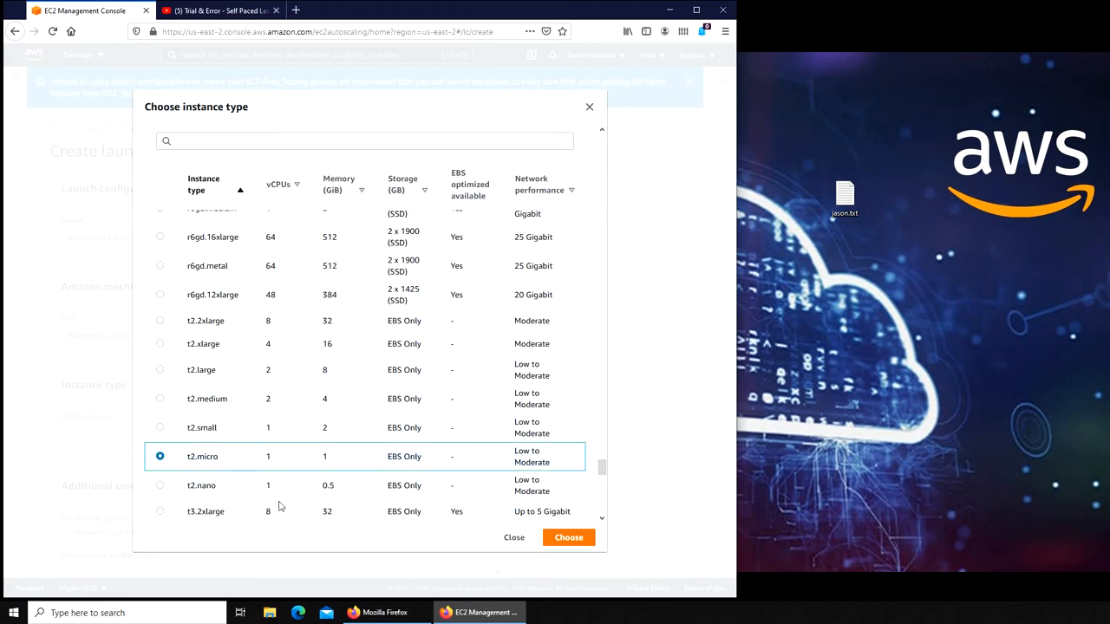
left_click(568, 538)
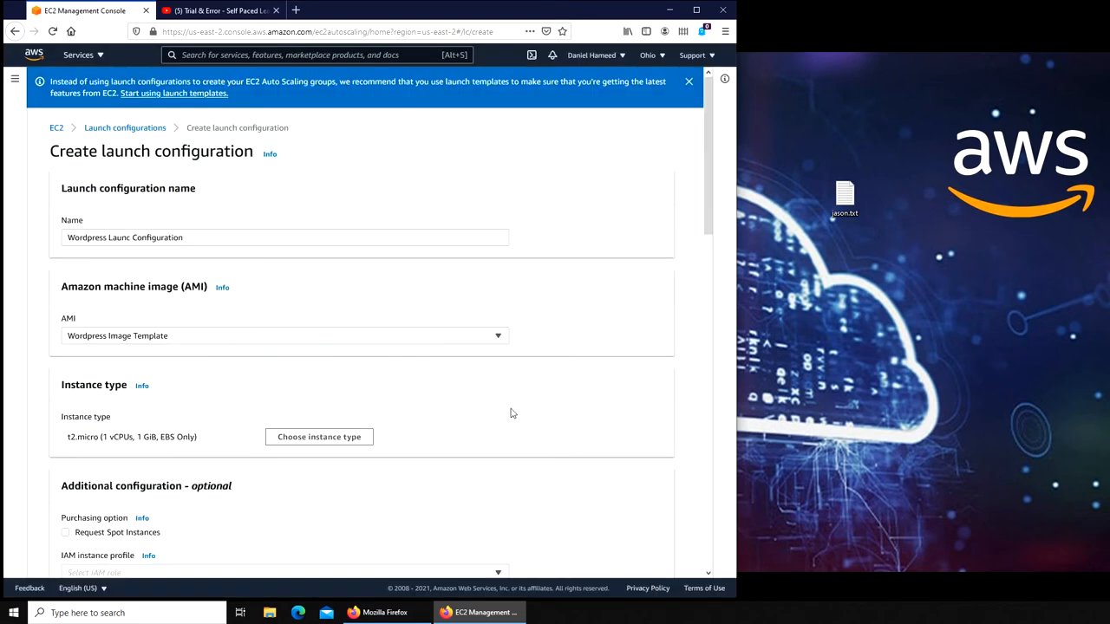
scroll("down", 3)
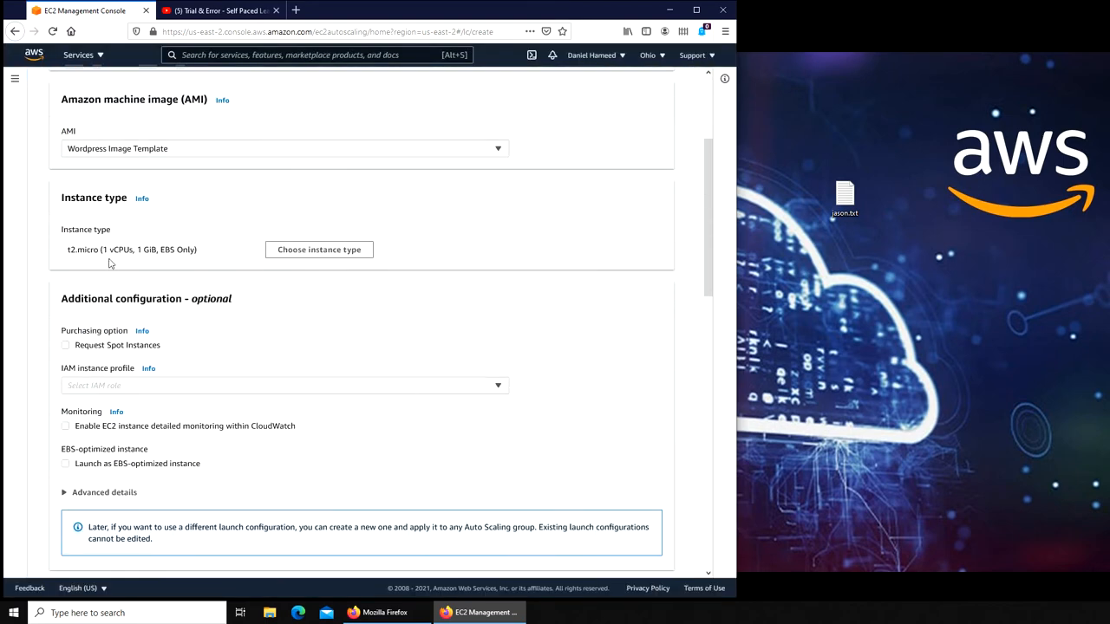
mouse_move(179, 265)
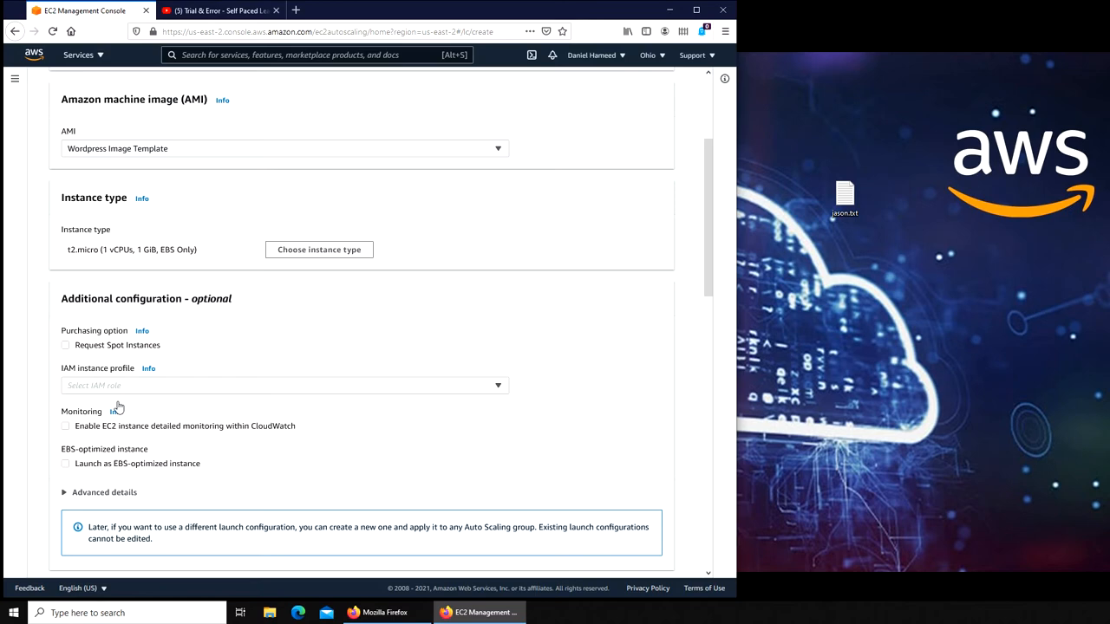
mouse_move(124, 350)
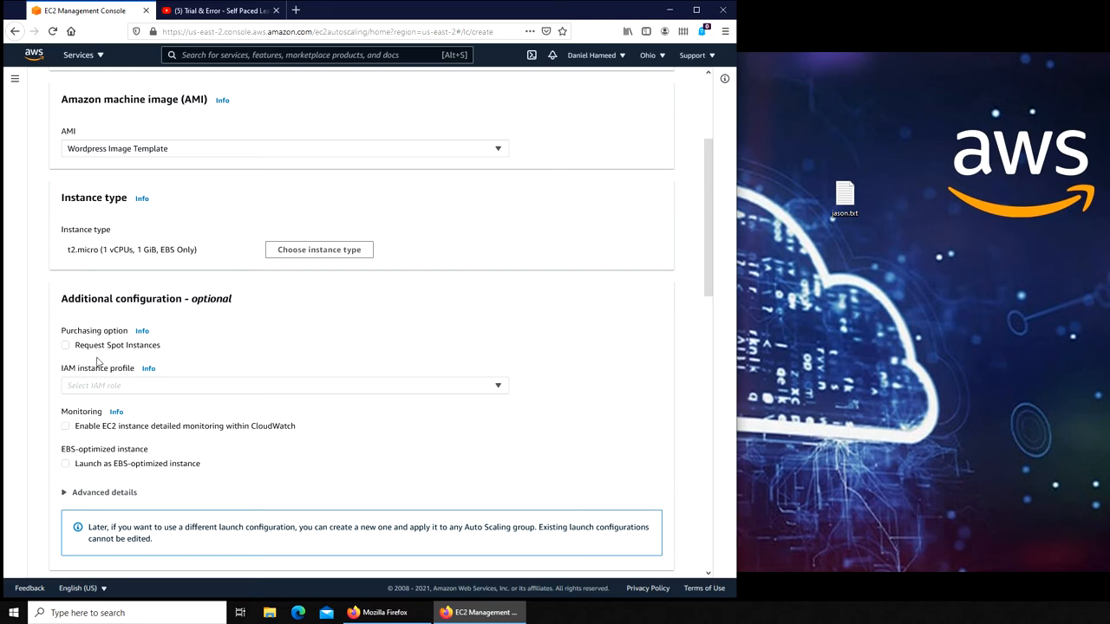
mouse_move(336, 365)
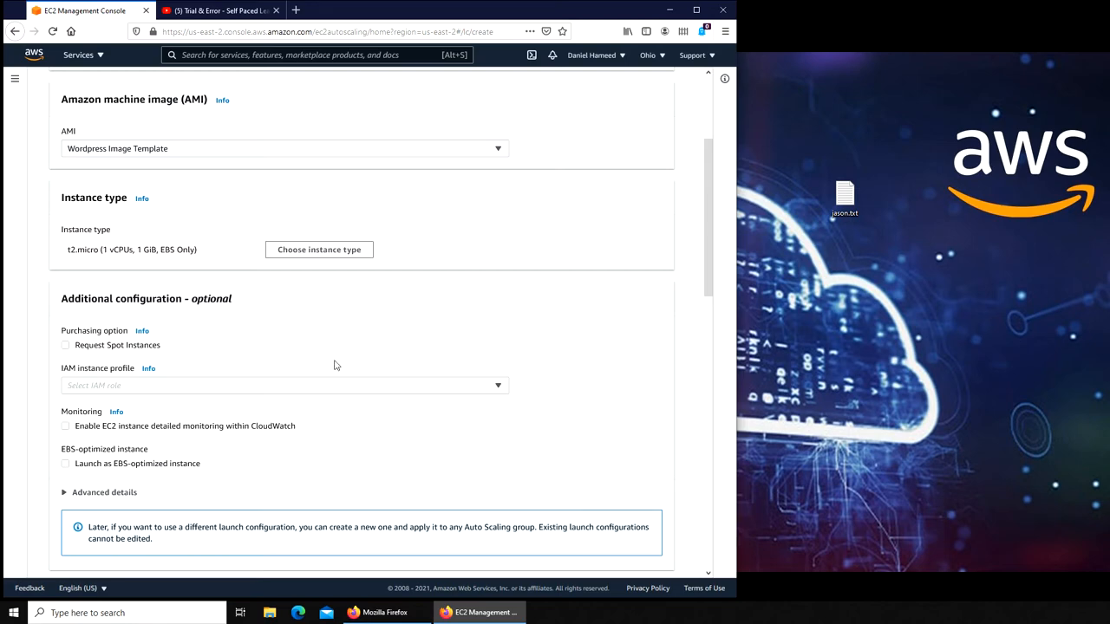
mouse_move(354, 365)
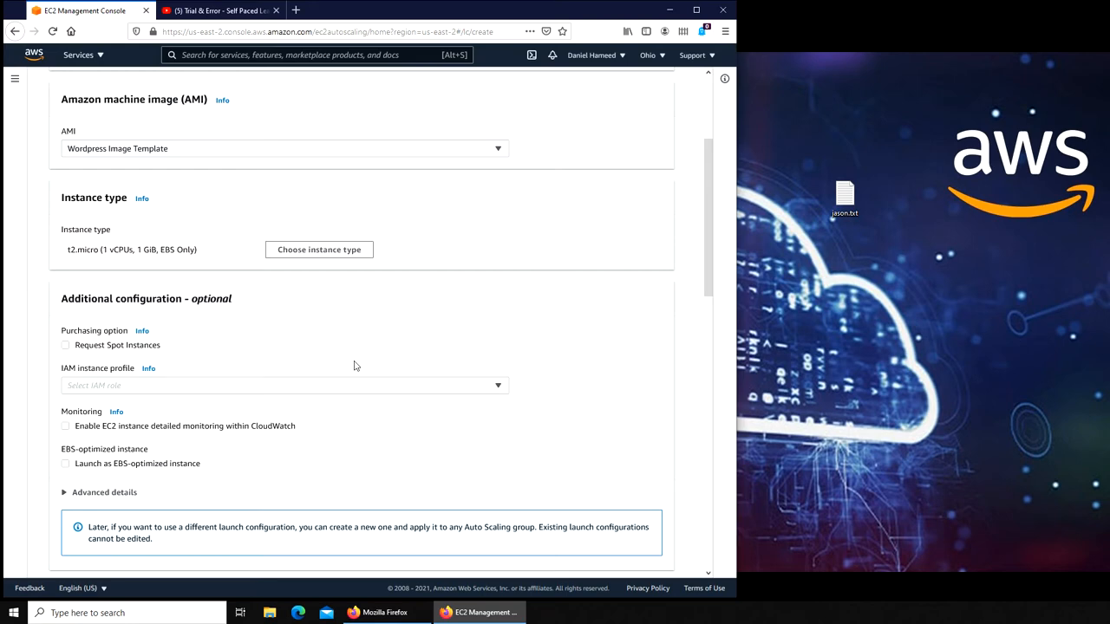
mouse_move(247, 363)
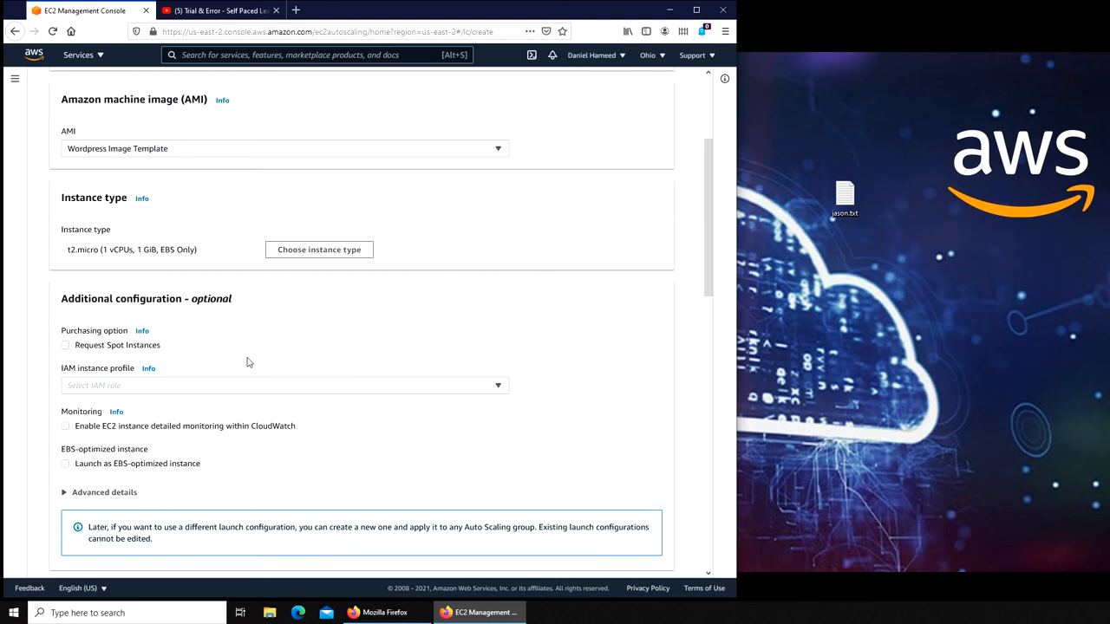
mouse_move(278, 347)
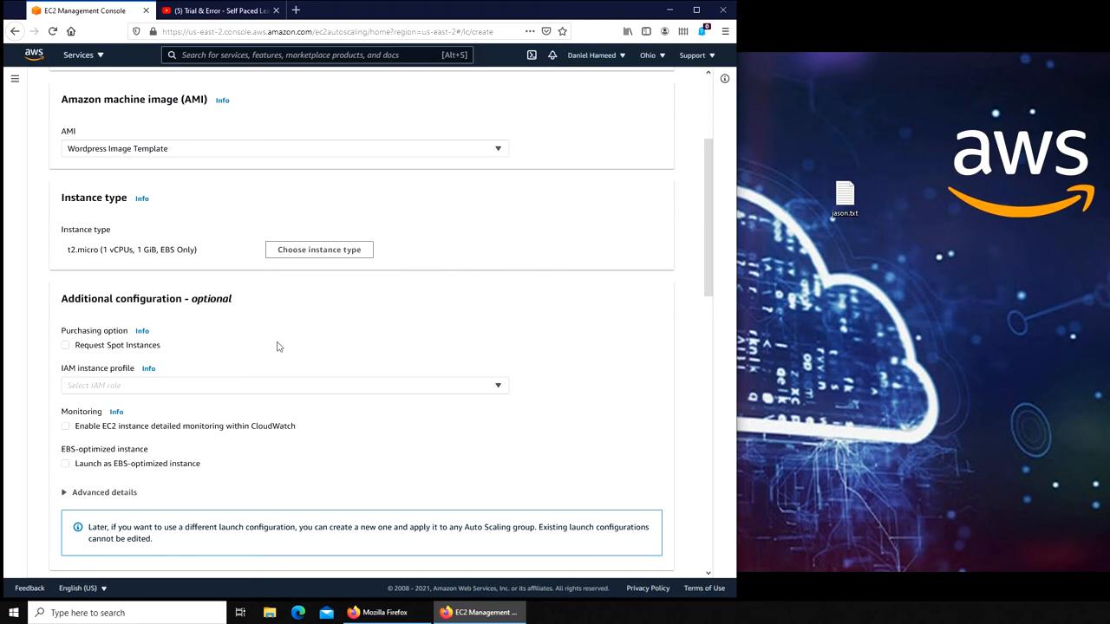
mouse_move(270, 354)
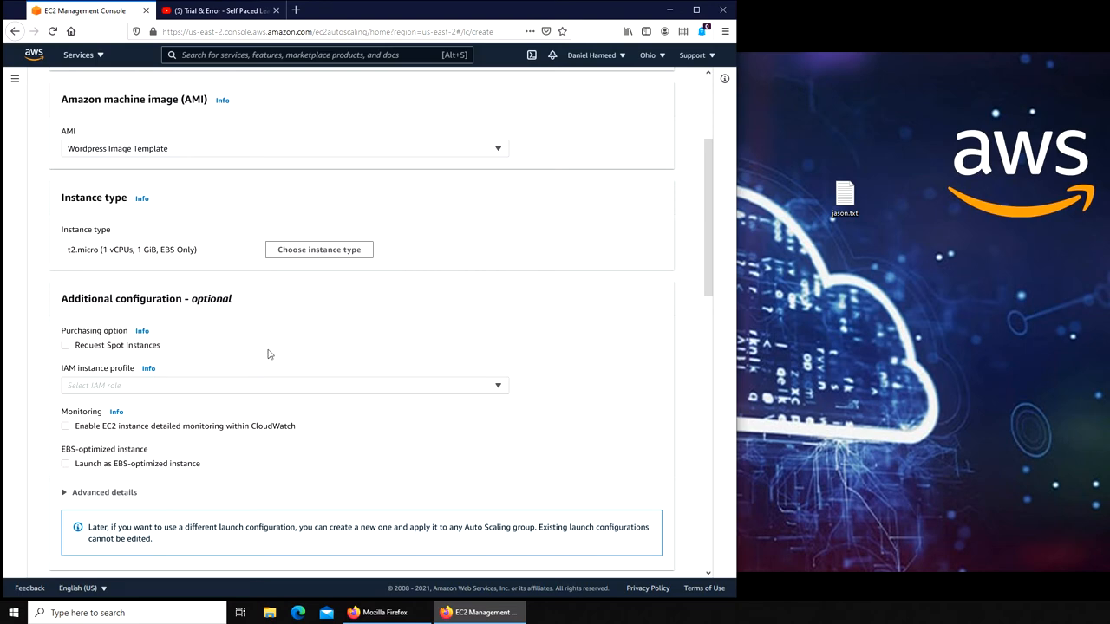
mouse_move(258, 353)
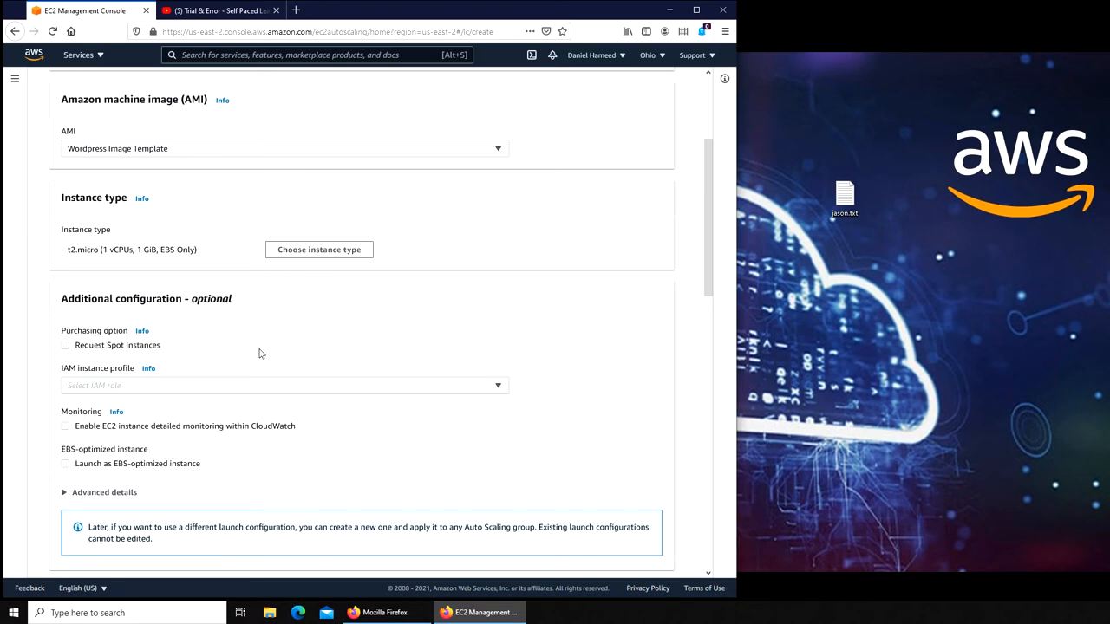
mouse_move(541, 366)
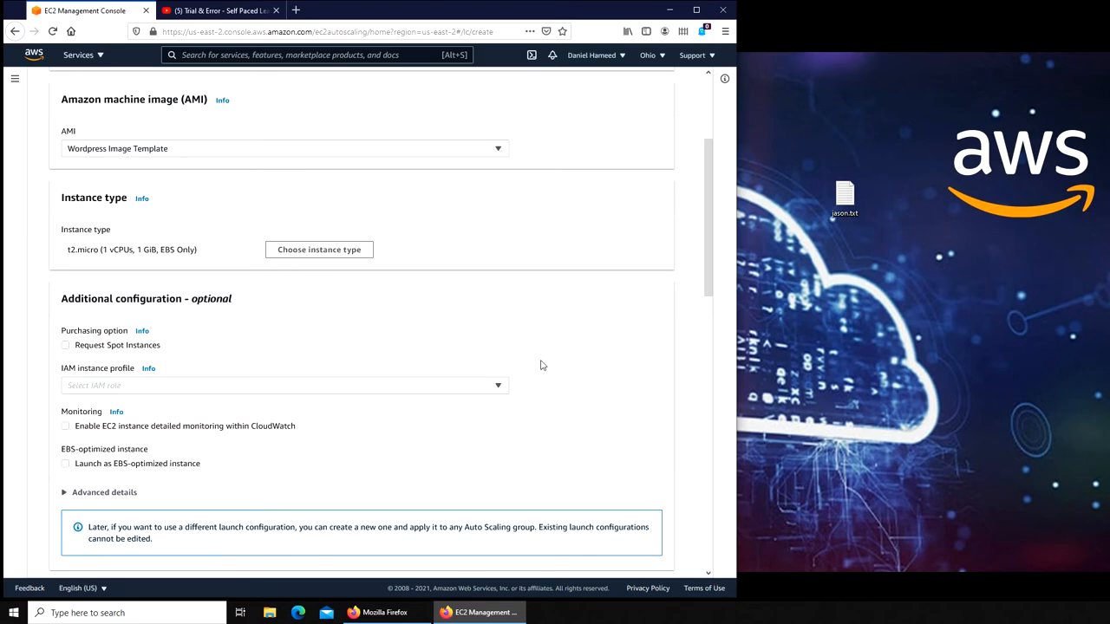
mouse_move(605, 282)
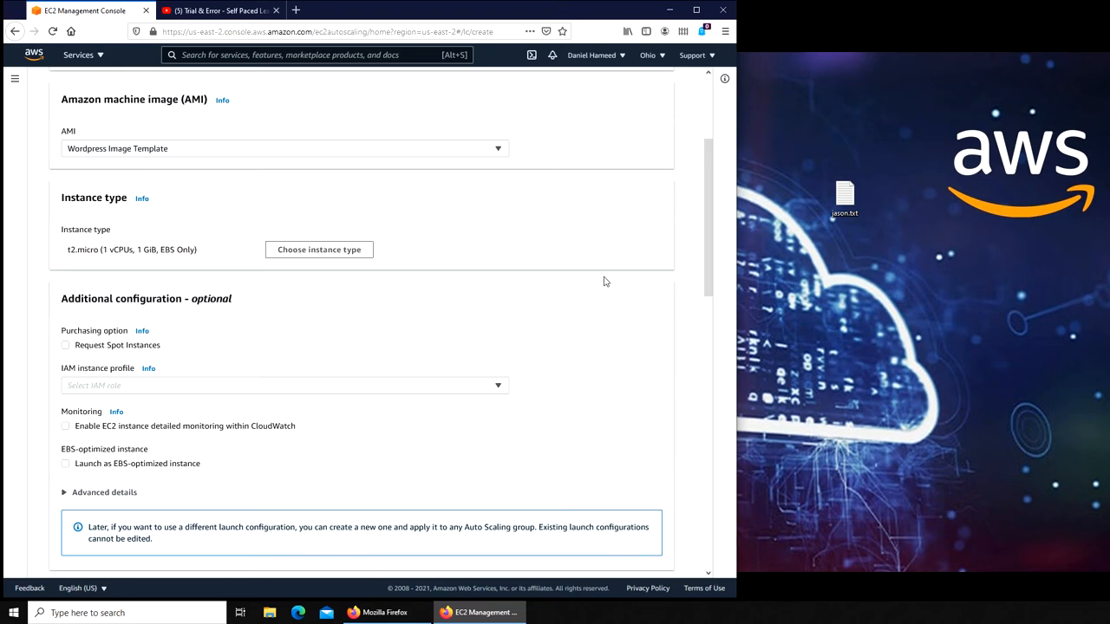
mouse_move(550, 347)
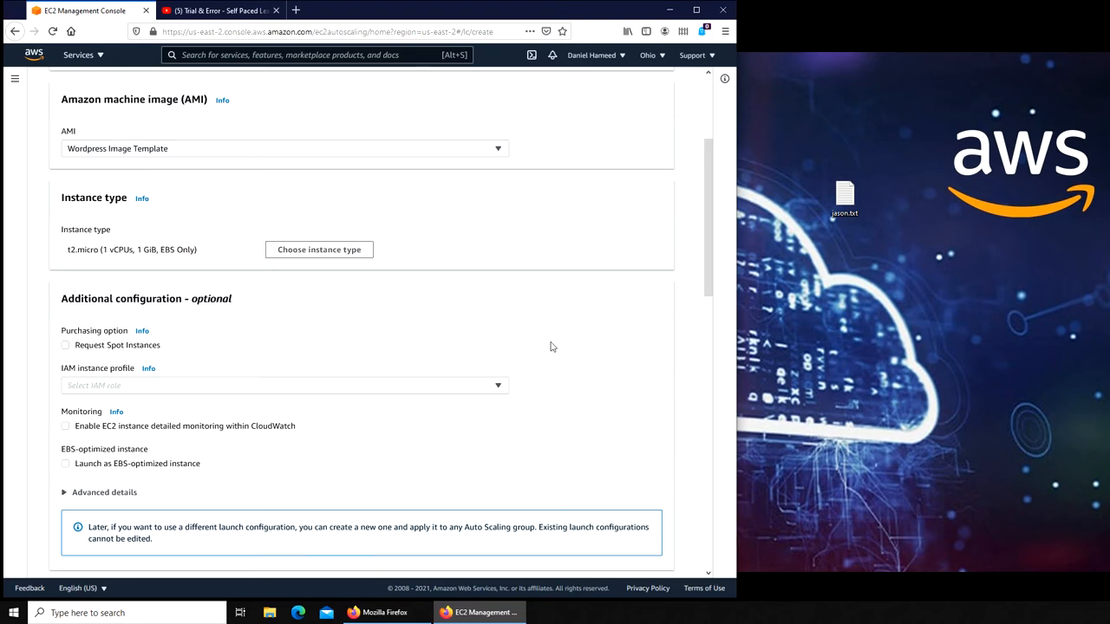
mouse_move(562, 356)
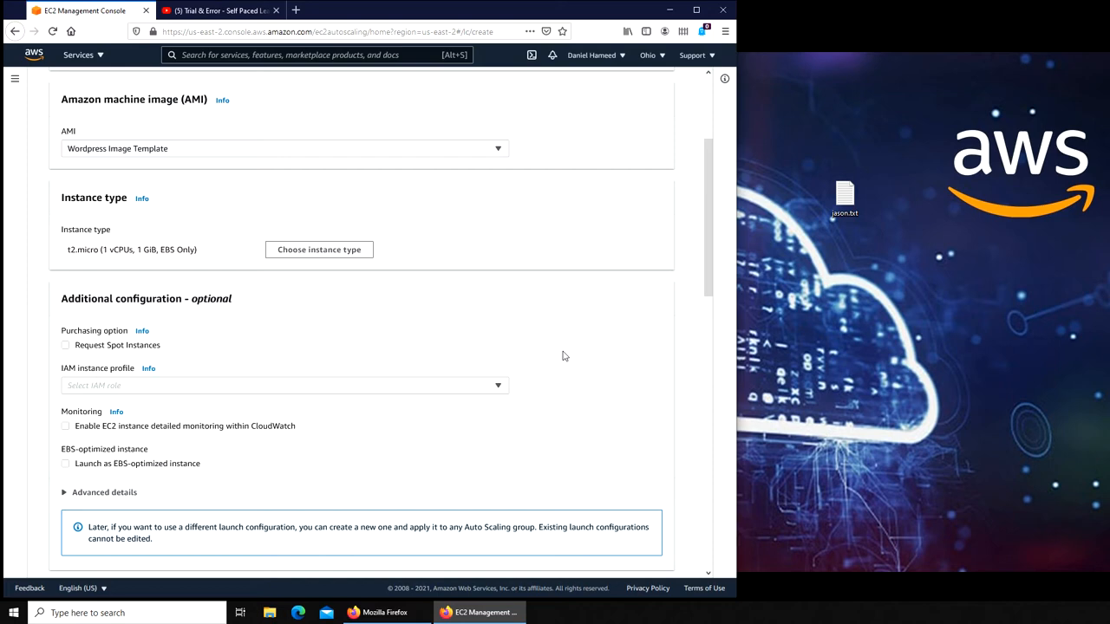
mouse_move(570, 394)
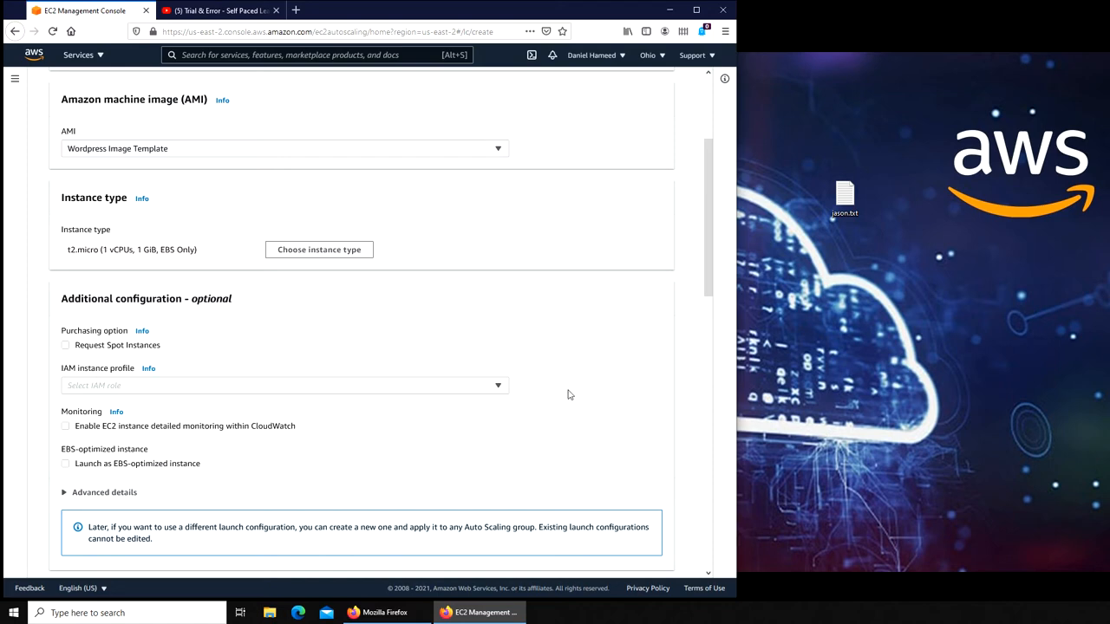
mouse_move(149, 349)
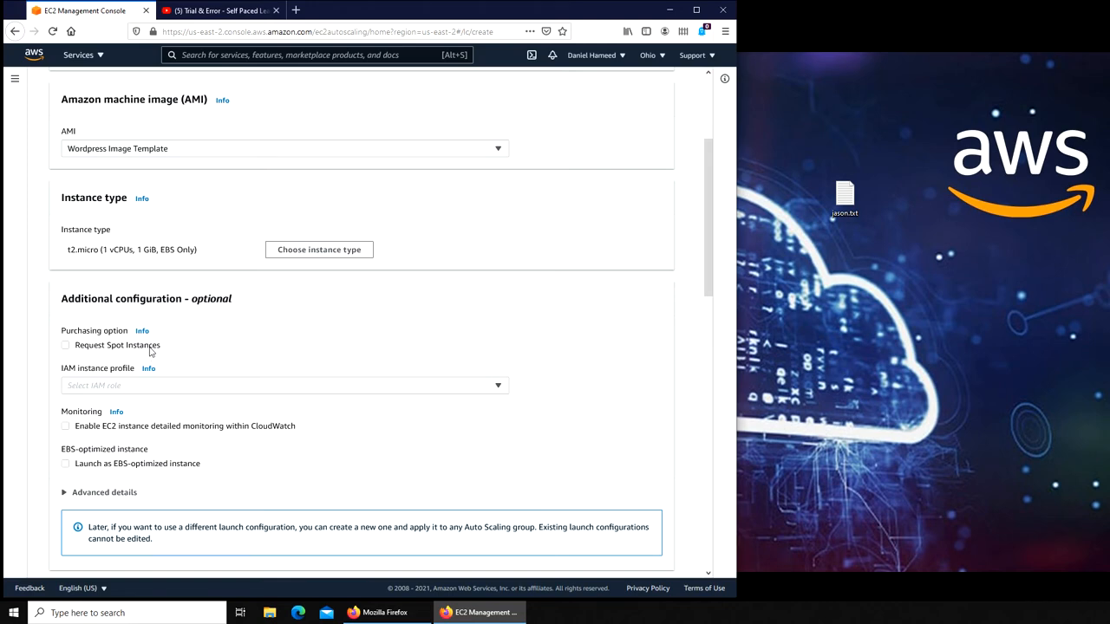
mouse_move(412, 485)
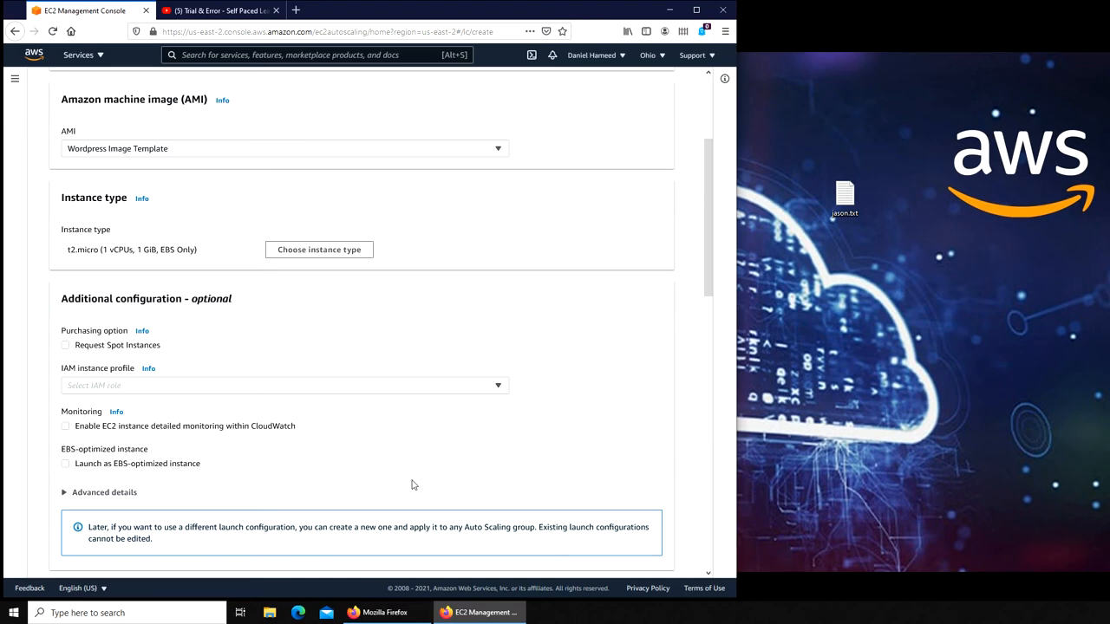
mouse_move(122, 380)
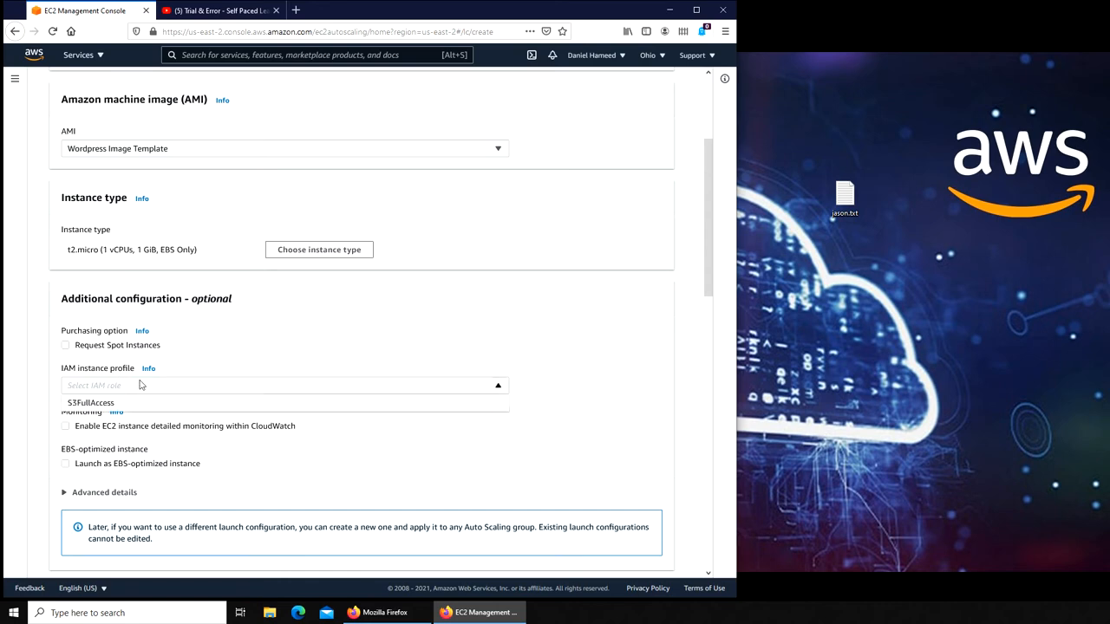
mouse_move(146, 394)
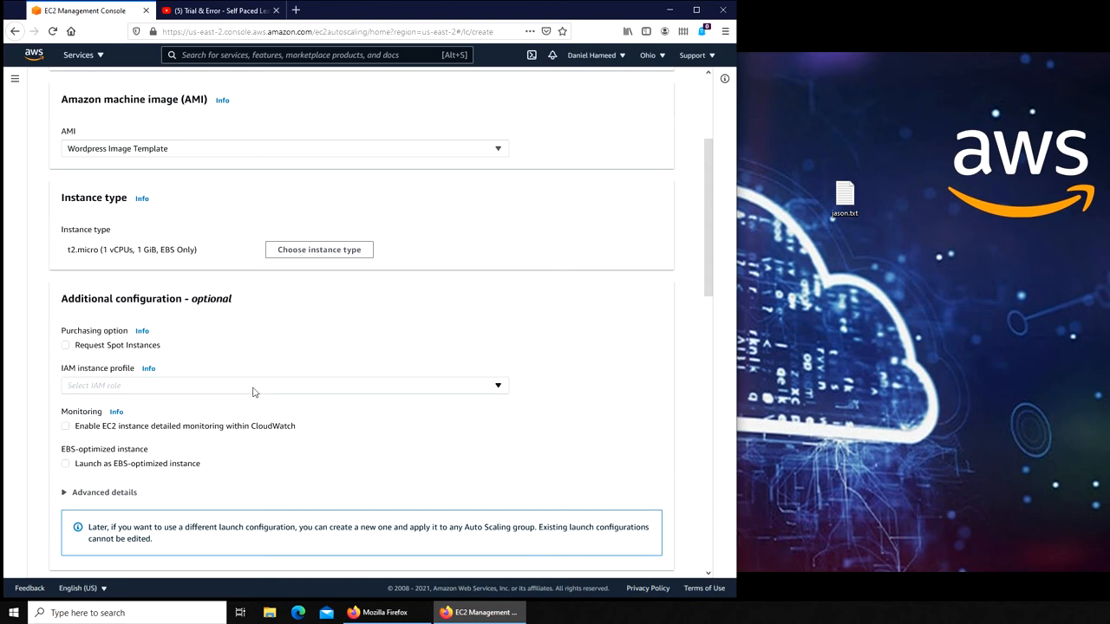
mouse_move(337, 384)
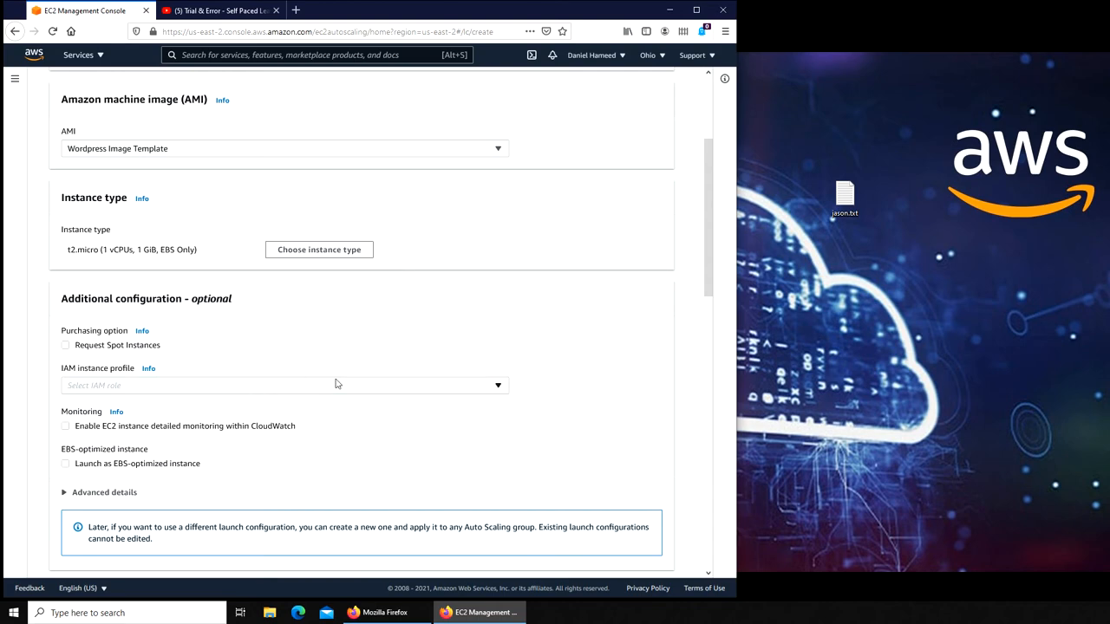
mouse_move(394, 370)
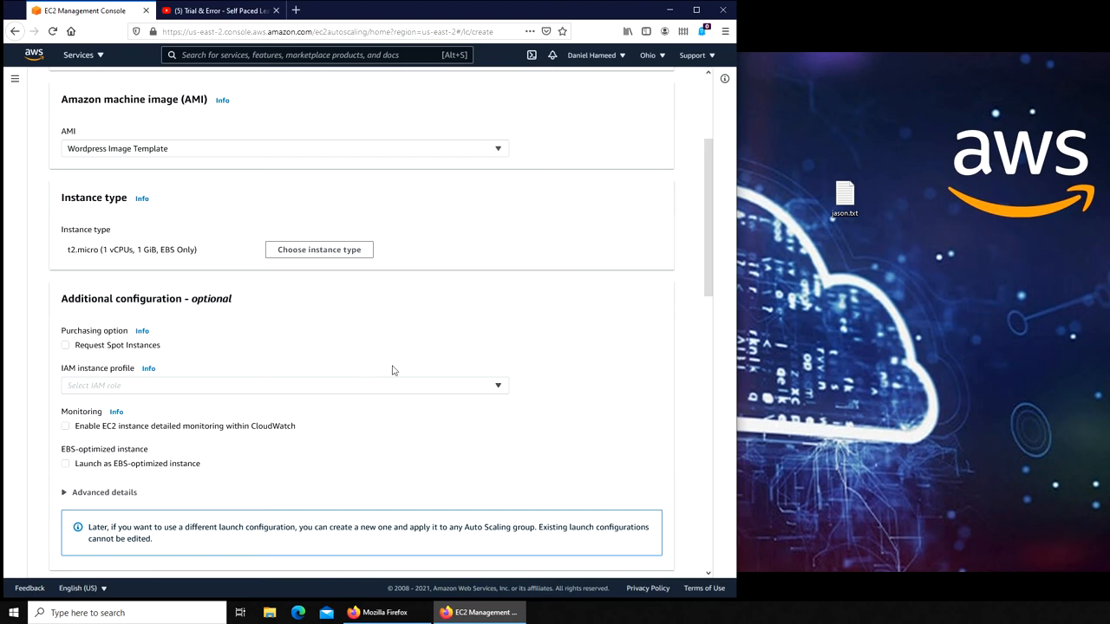
scroll("down", 3)
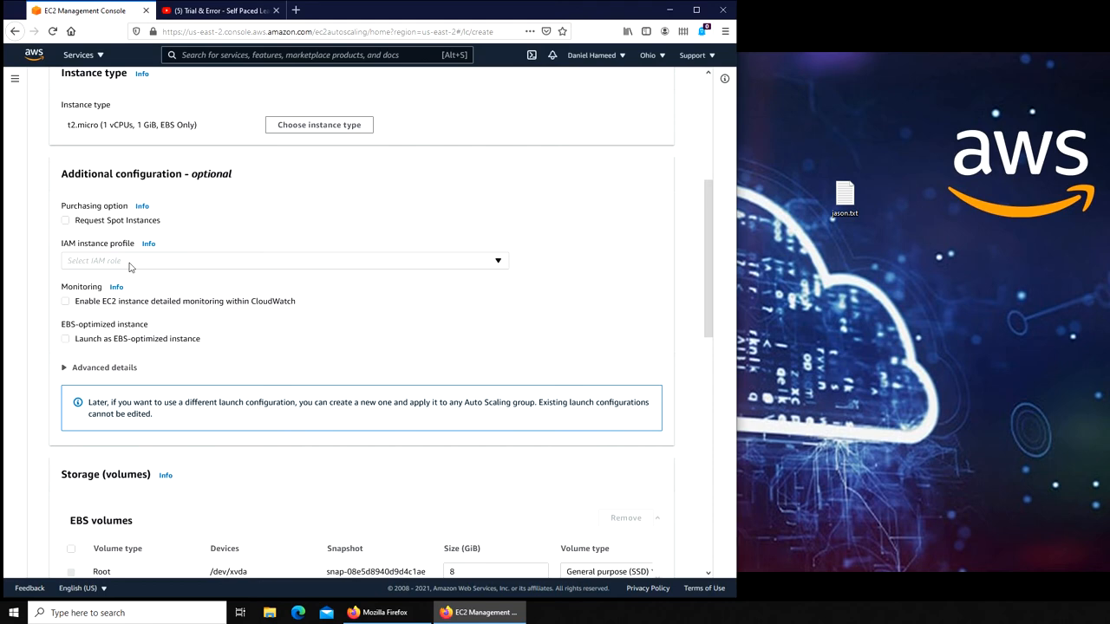
mouse_move(381, 260)
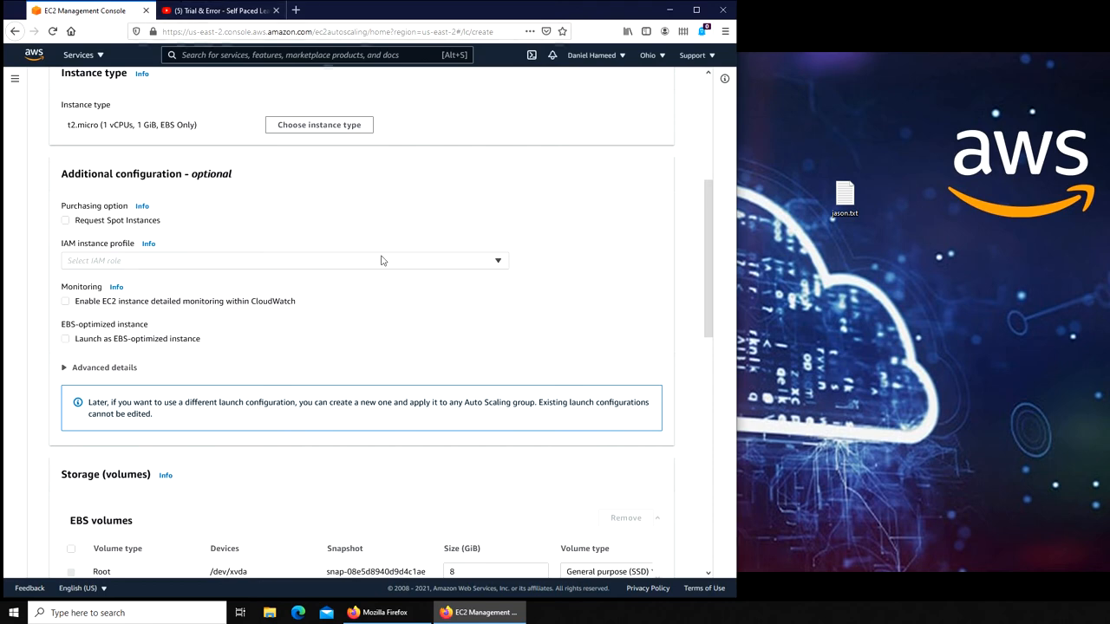
mouse_move(85, 312)
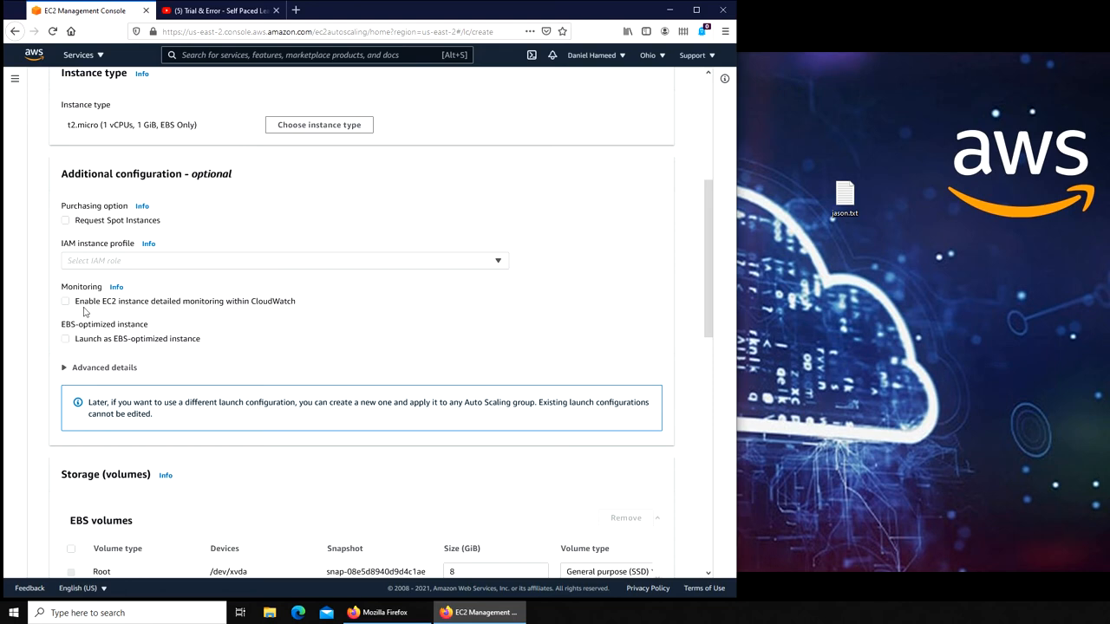
mouse_move(137, 305)
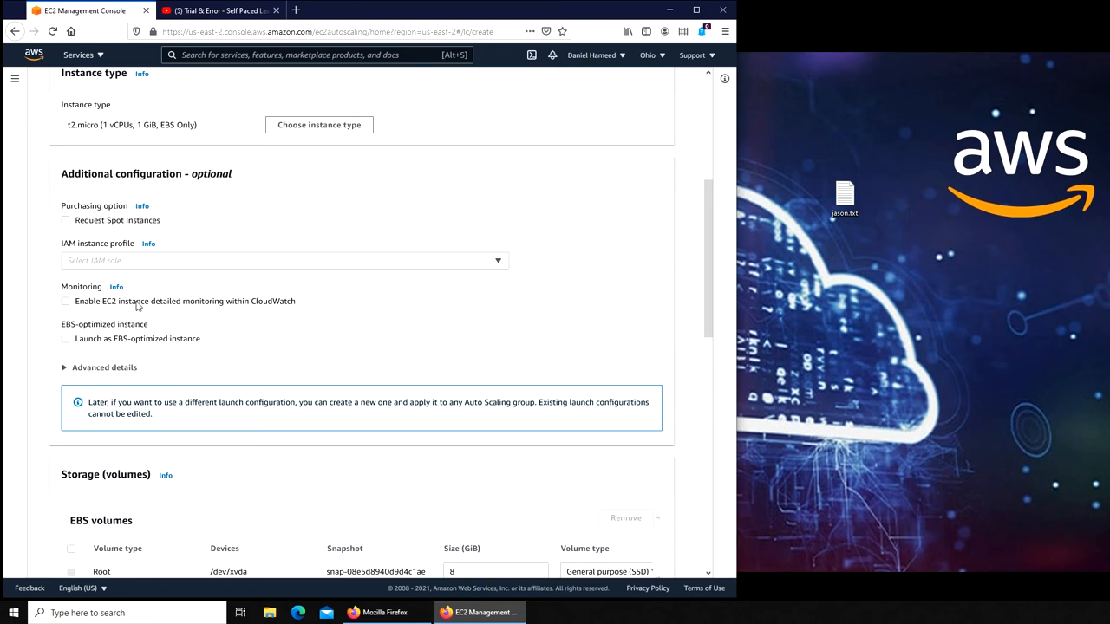
mouse_move(340, 315)
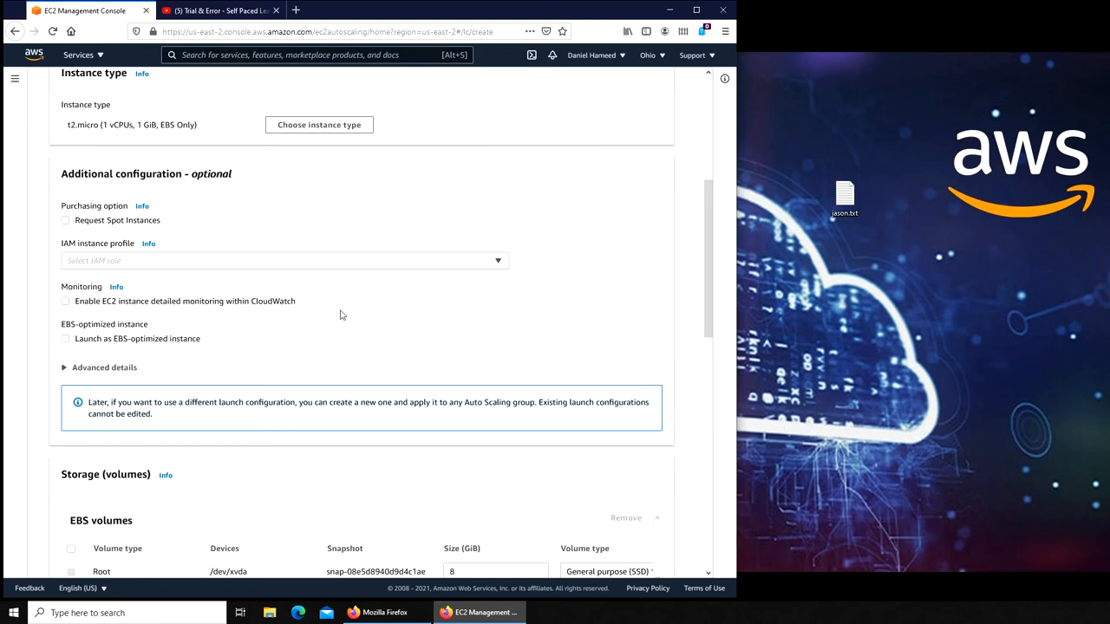
scroll("down", 3)
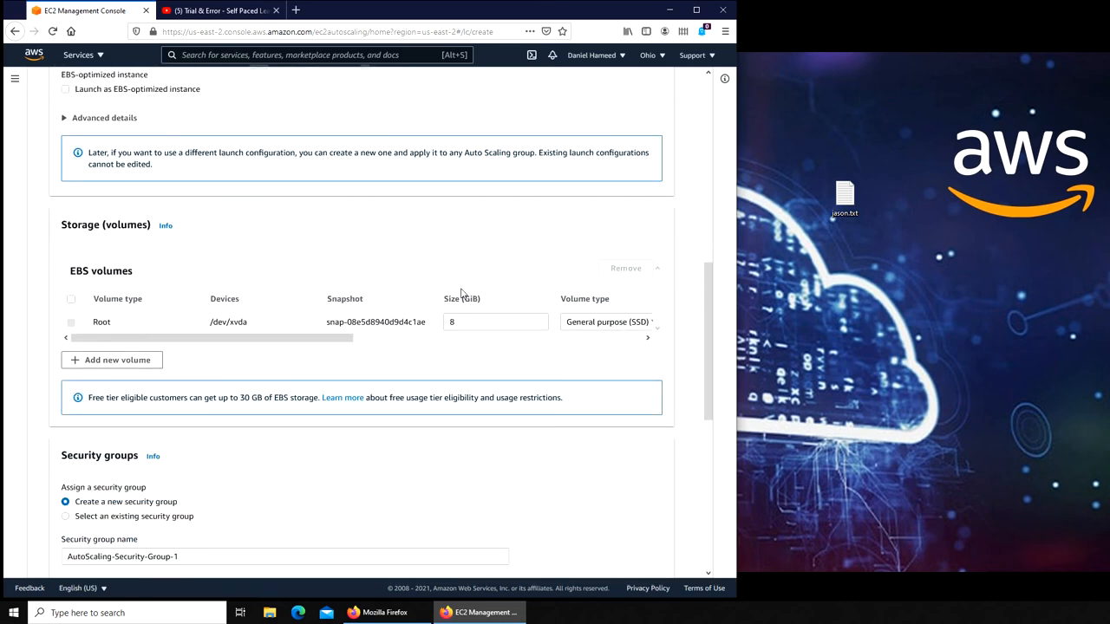
mouse_move(425, 350)
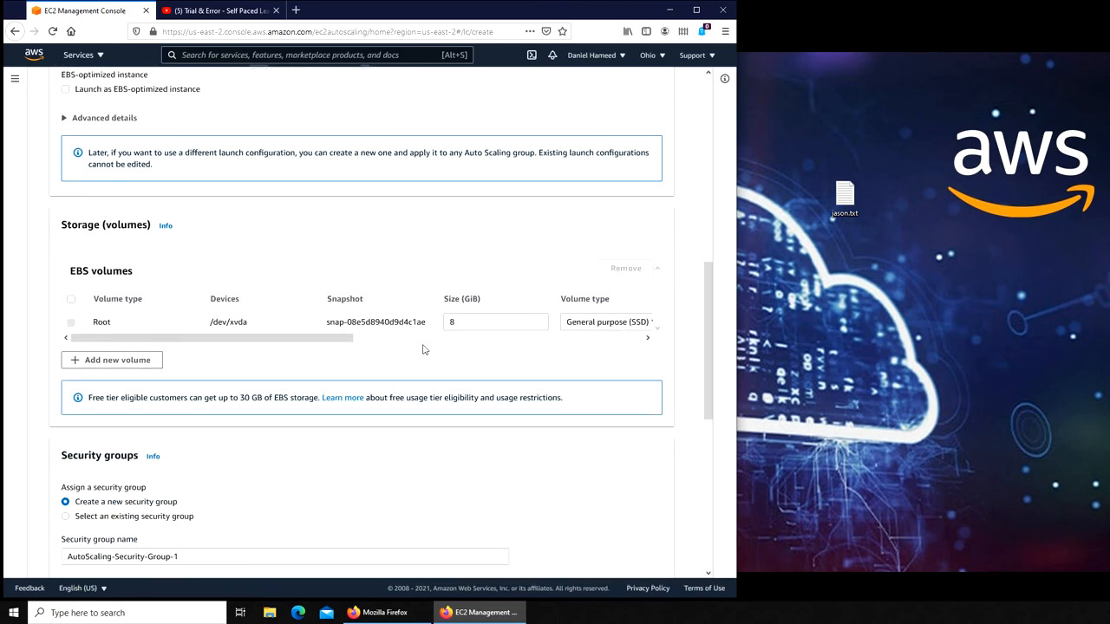
scroll("down", 3)
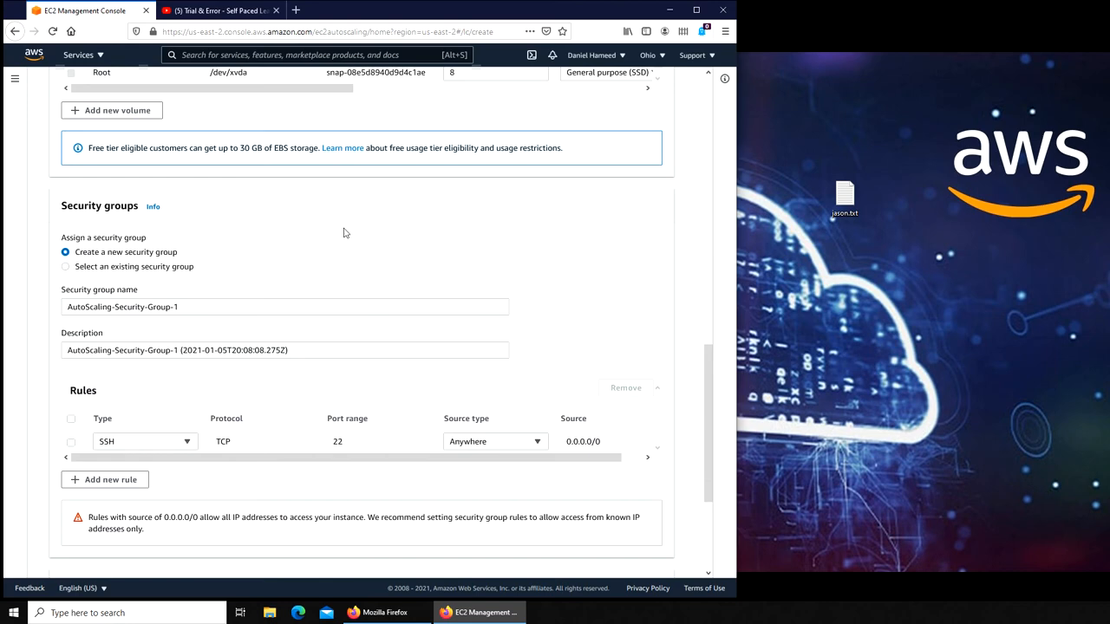
mouse_move(91, 325)
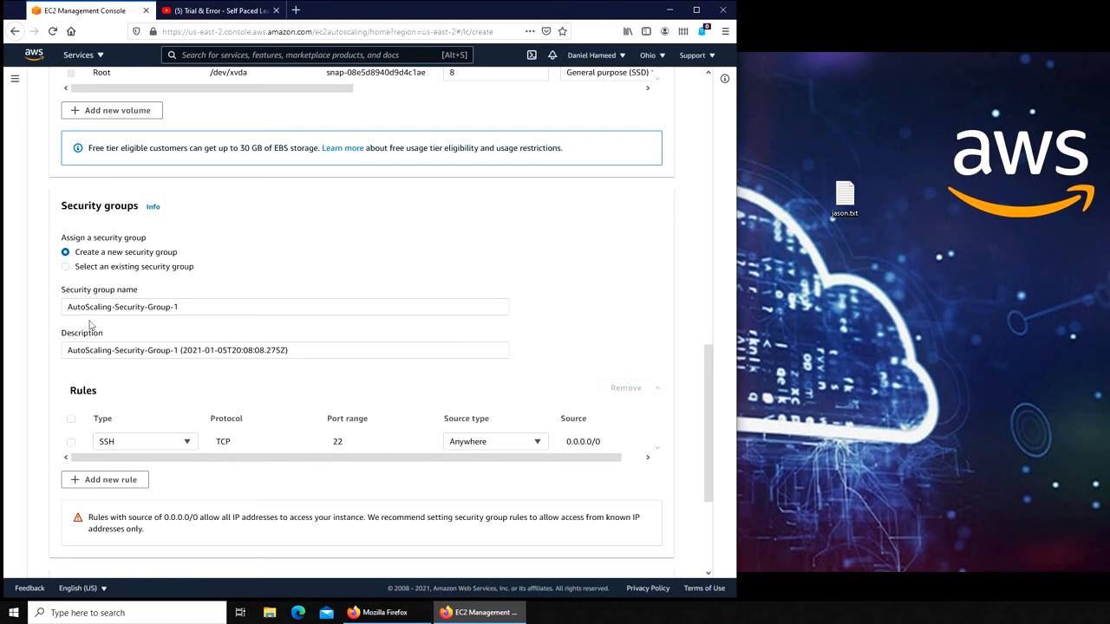
Select the existing launch-wizard-2 security group and review its 0.0.0.0/0 source warning
left_click(66, 267)
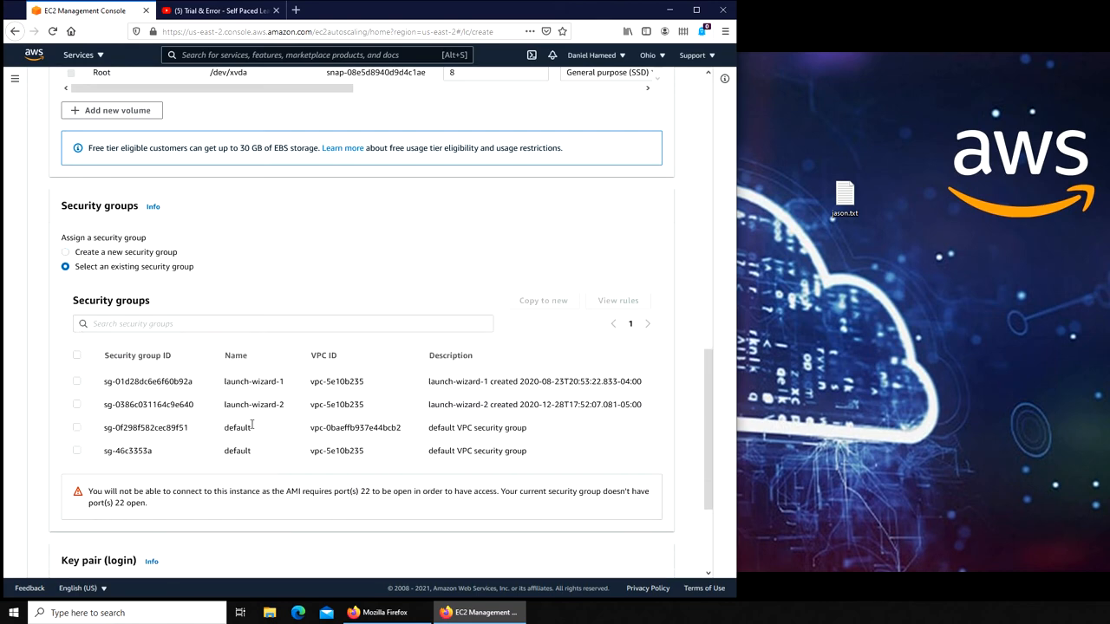
left_click(76, 404)
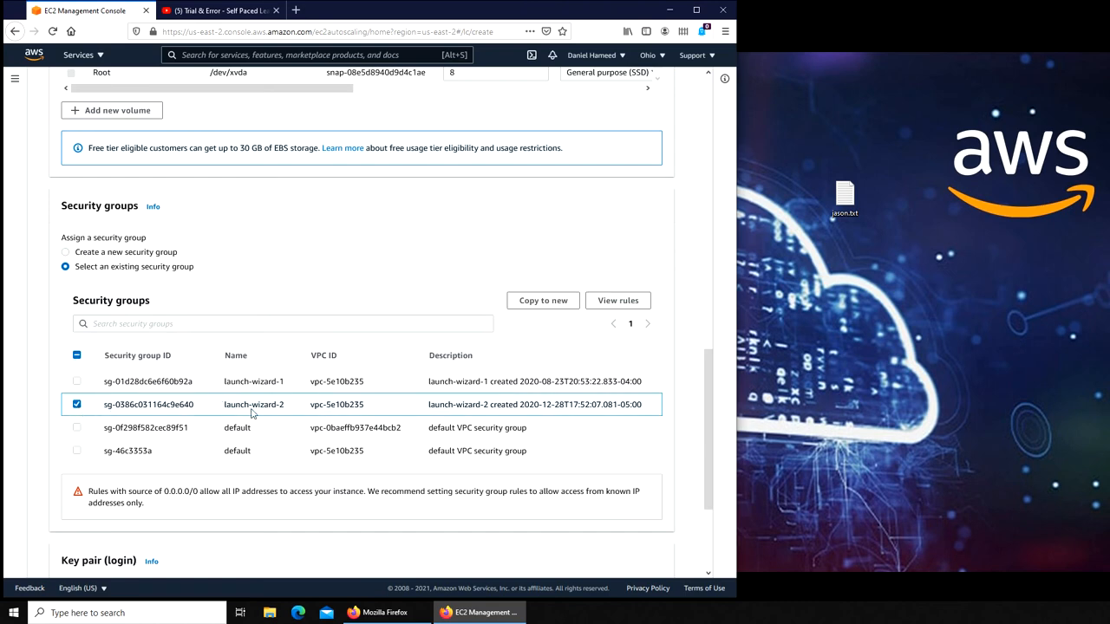
mouse_move(287, 412)
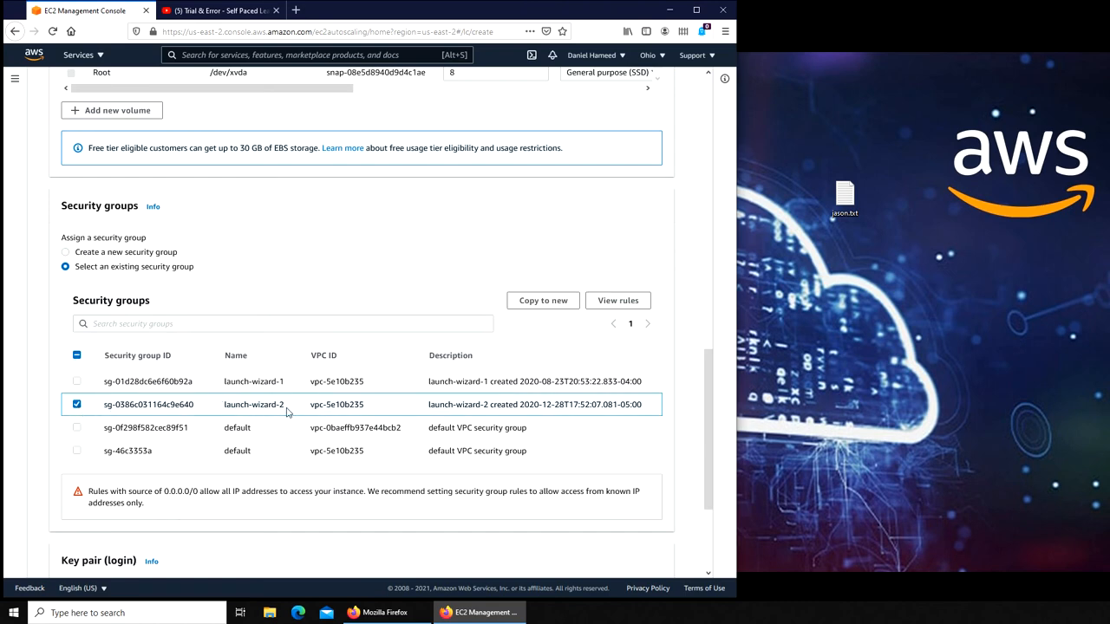
mouse_move(257, 417)
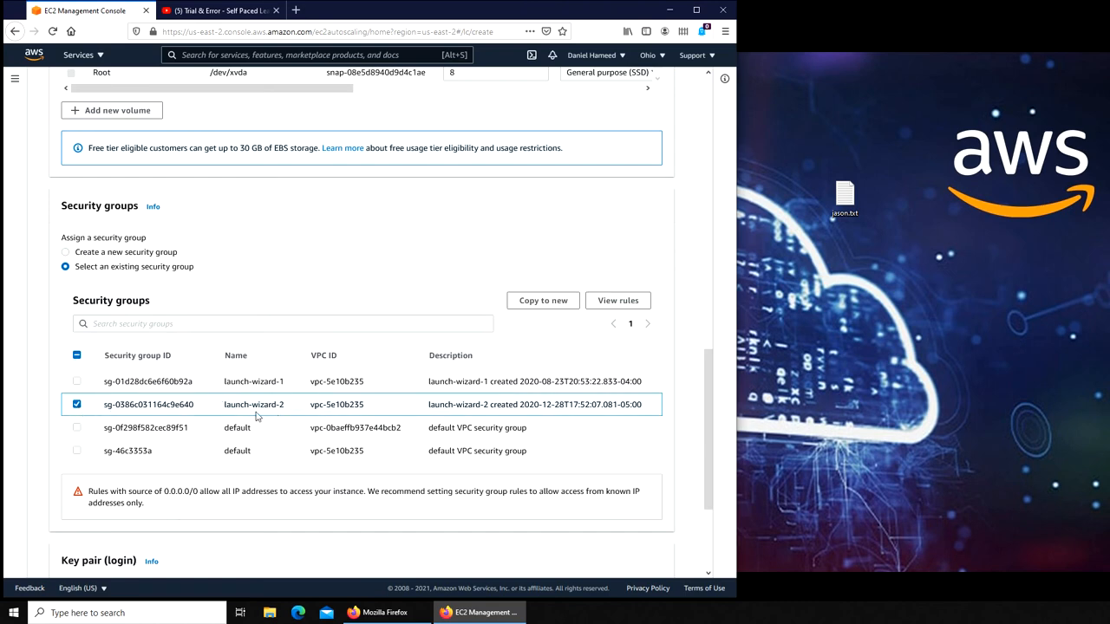
mouse_move(291, 407)
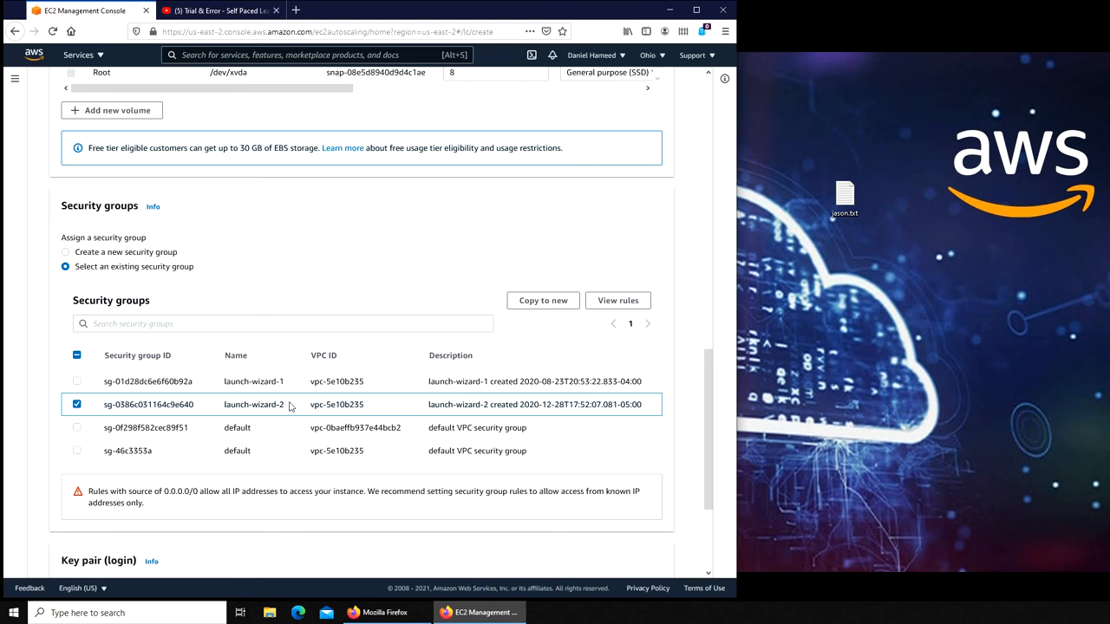
mouse_move(330, 356)
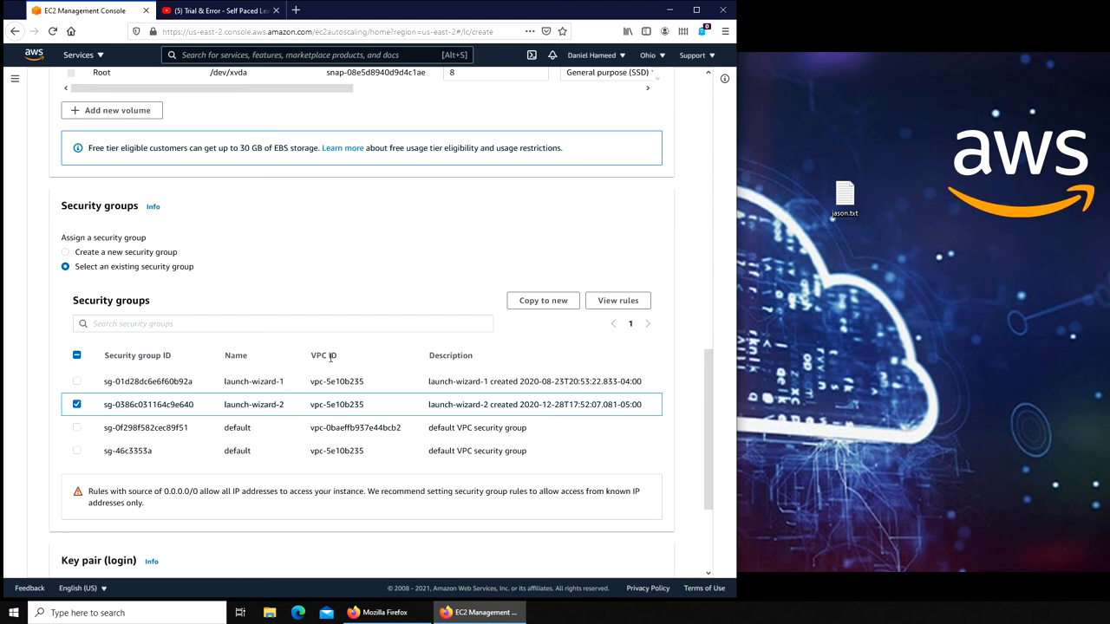
scroll("down", 3)
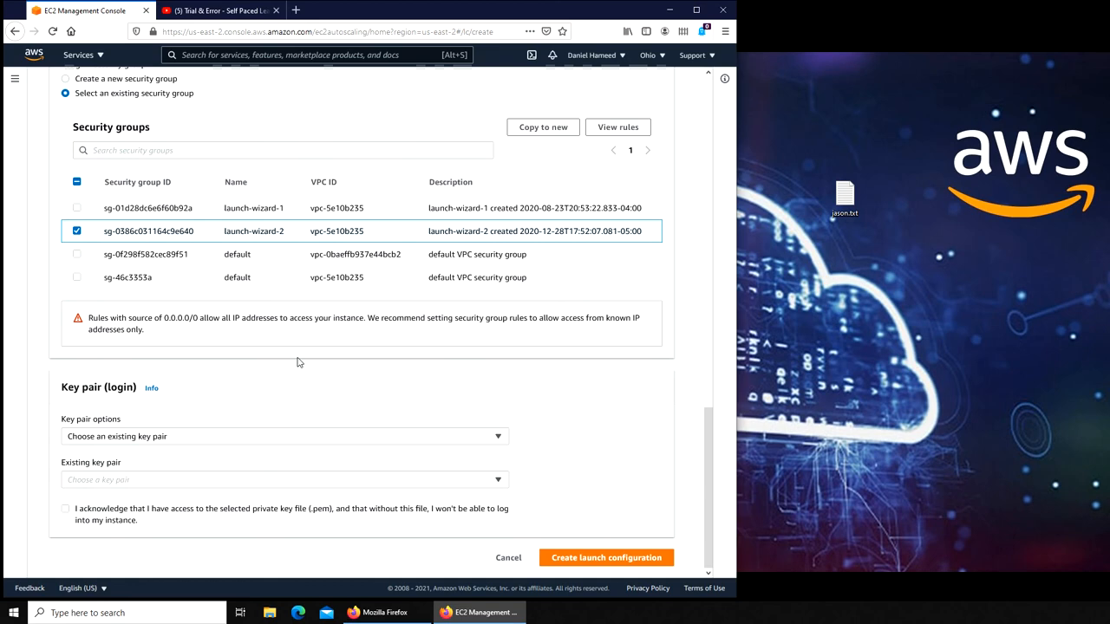
mouse_move(275, 335)
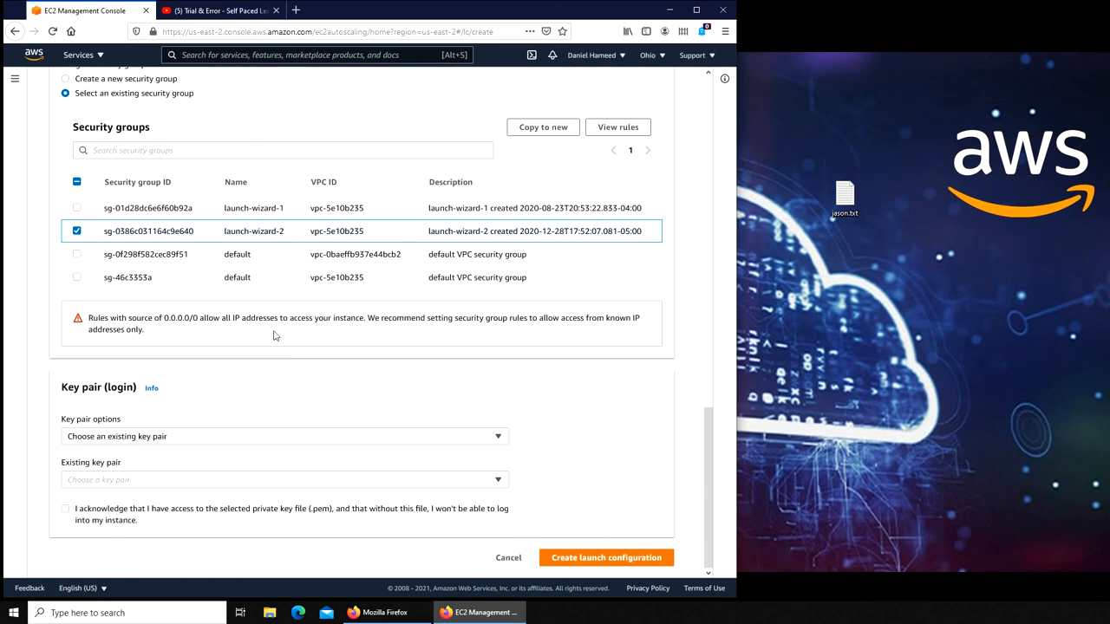
mouse_move(448, 336)
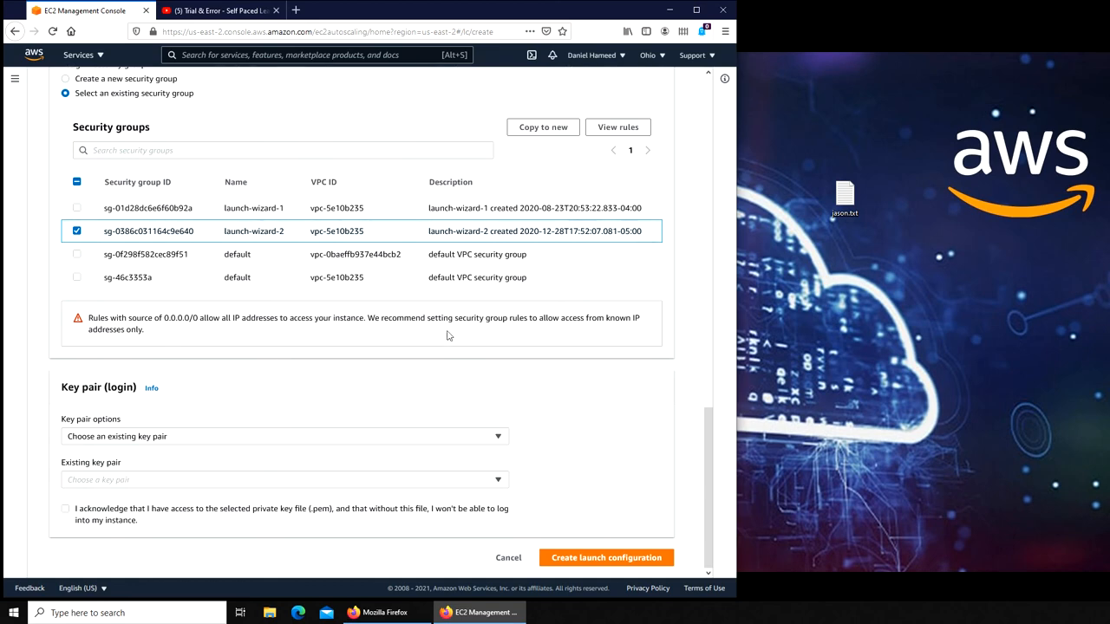
mouse_move(610, 319)
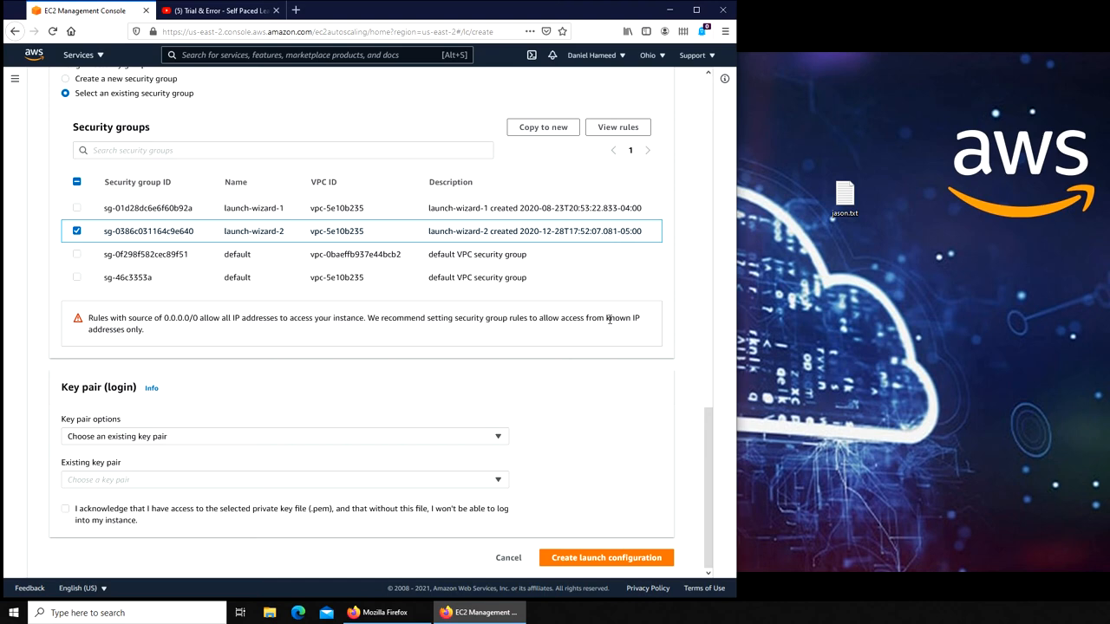
mouse_move(621, 350)
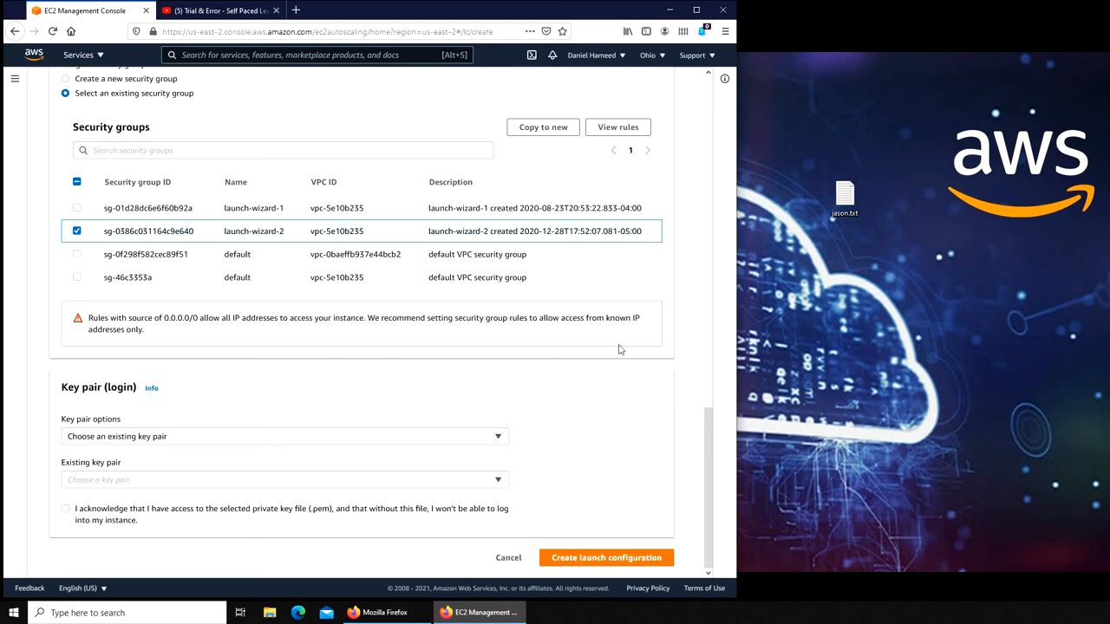
mouse_move(545, 238)
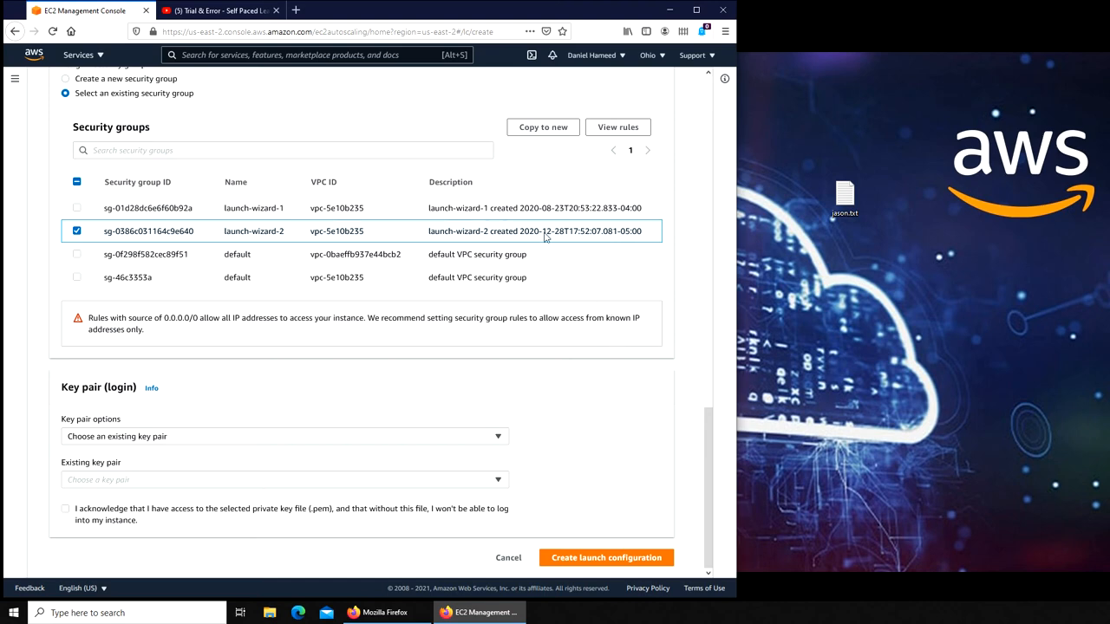
double_click(179, 317)
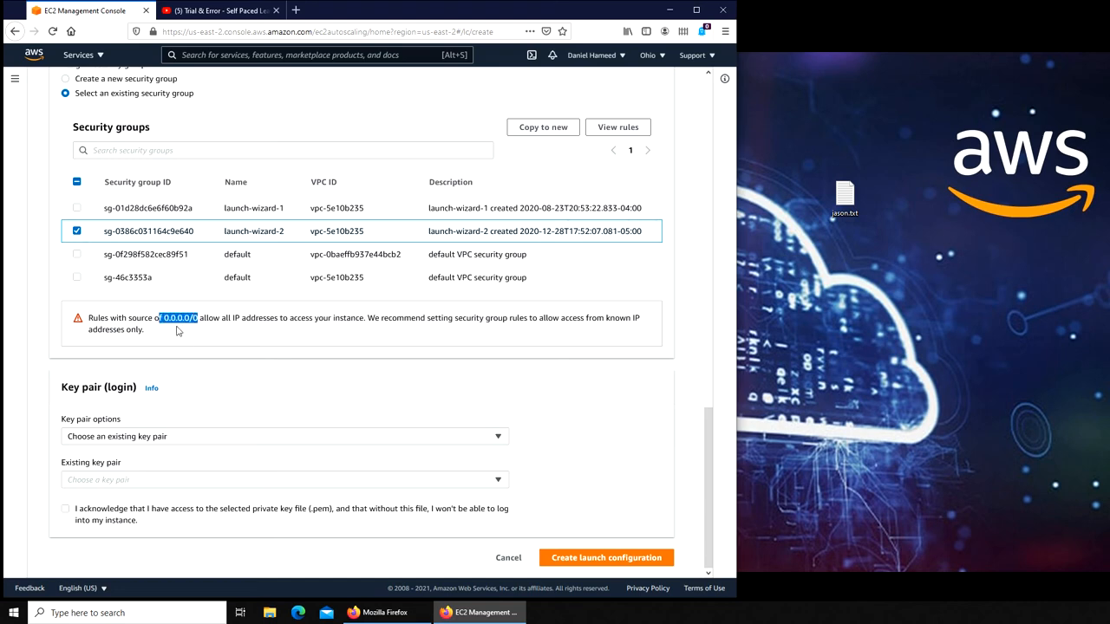
mouse_move(535, 413)
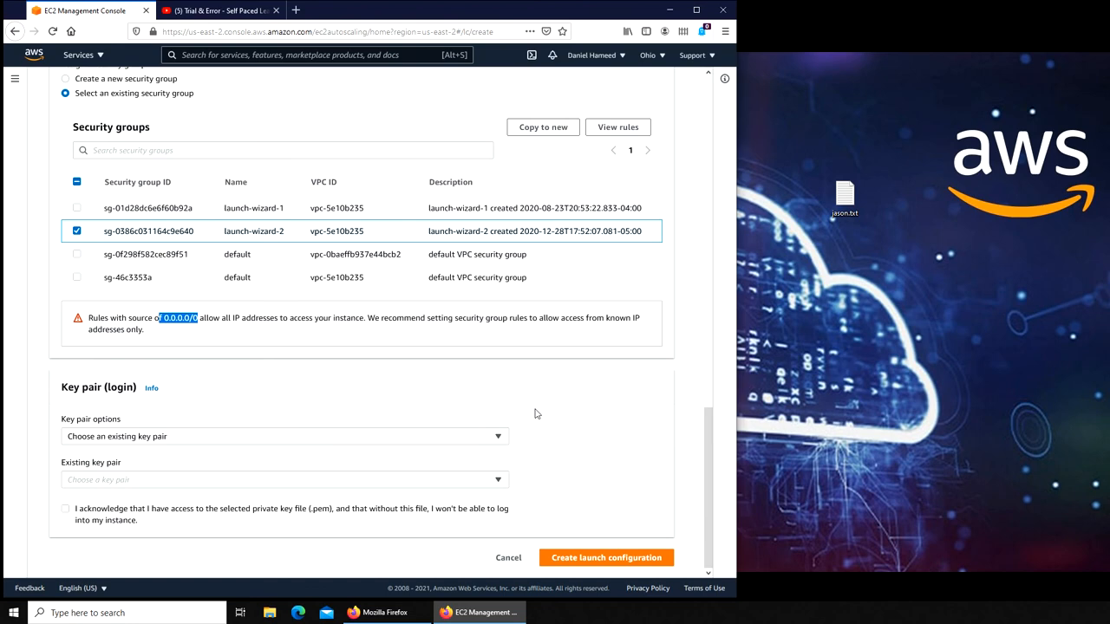
Use the '2nd t2' key pair, acknowledge the private key, and create the configuration
left_click(284, 480)
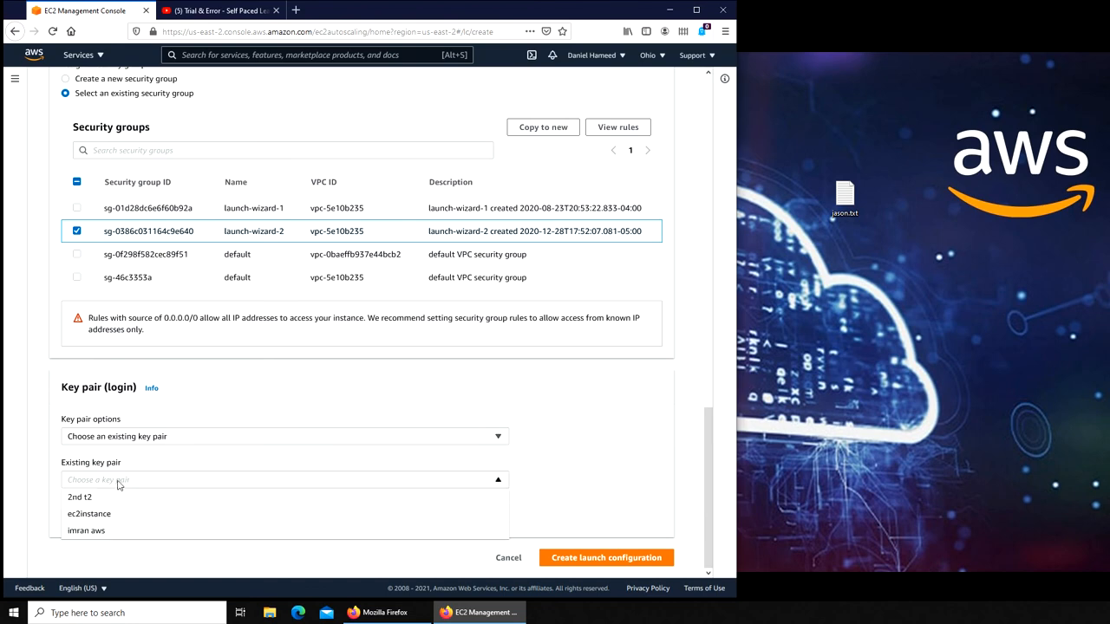
left_click(80, 497)
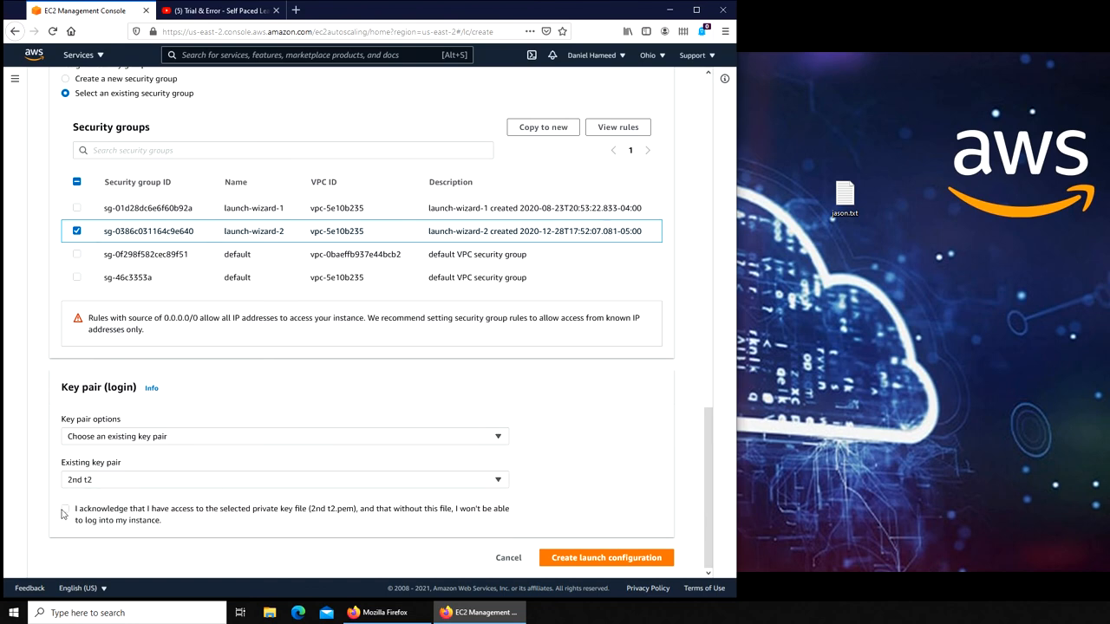
left_click(64, 509)
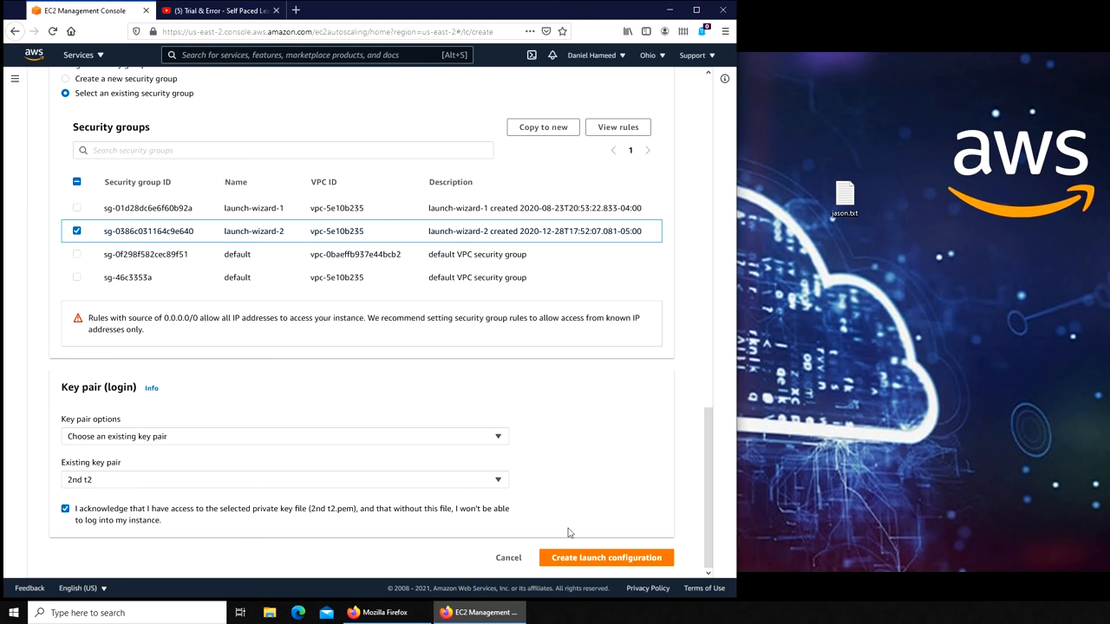
left_click(606, 558)
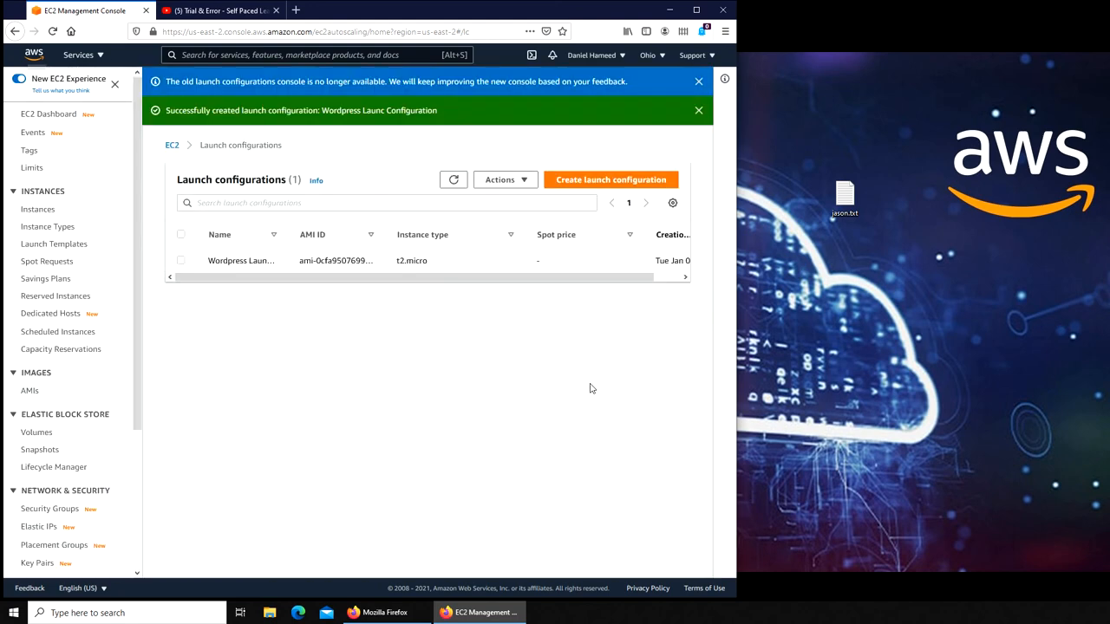
mouse_move(572, 291)
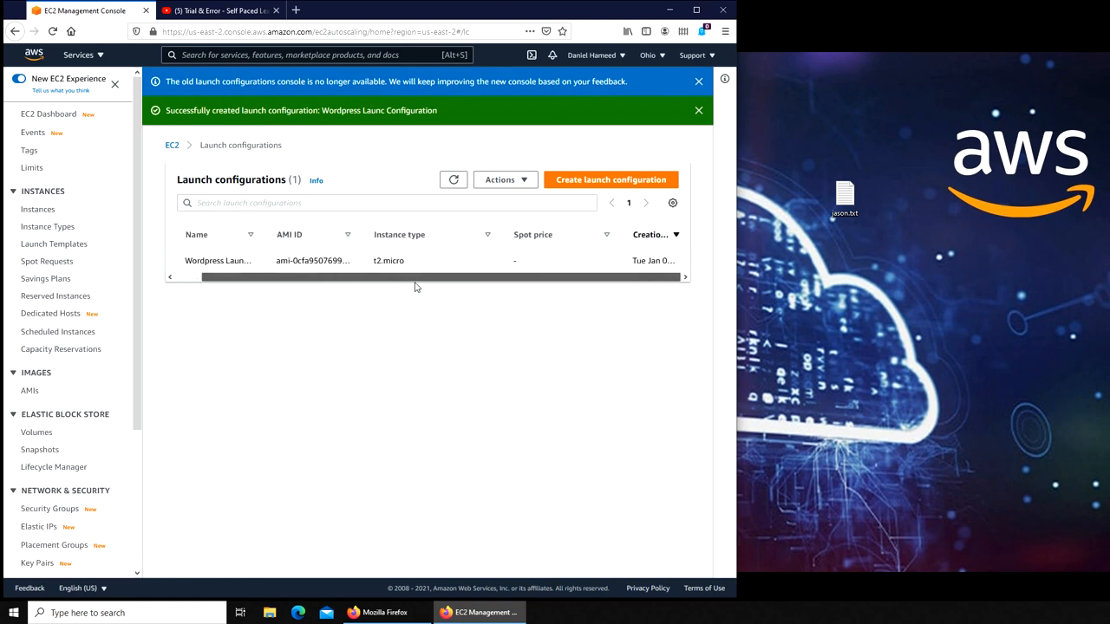
mouse_move(349, 286)
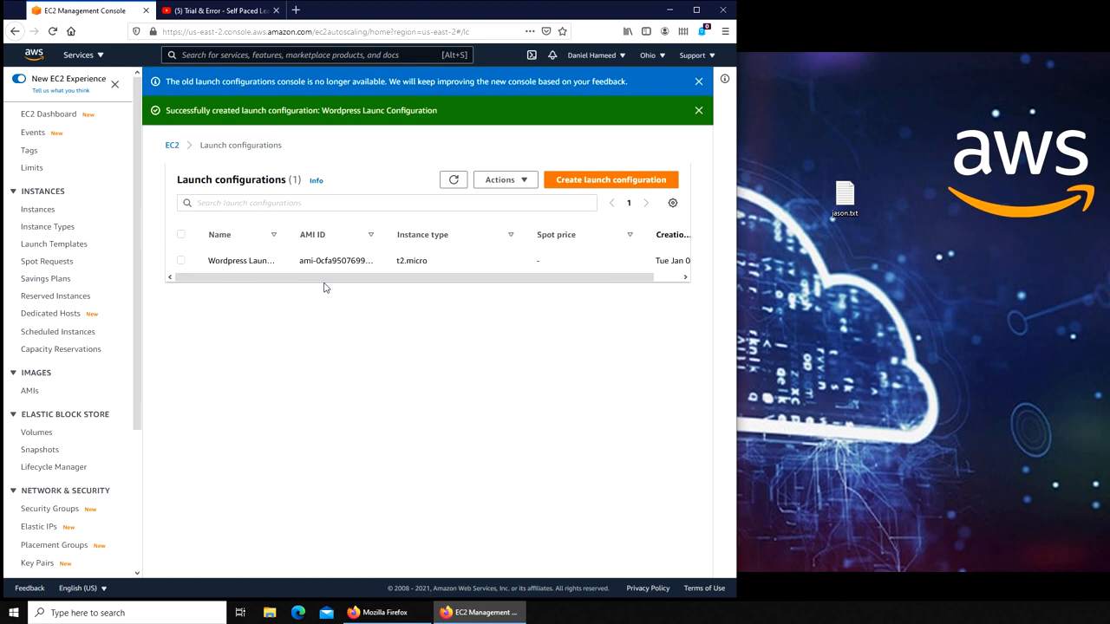
mouse_move(192, 255)
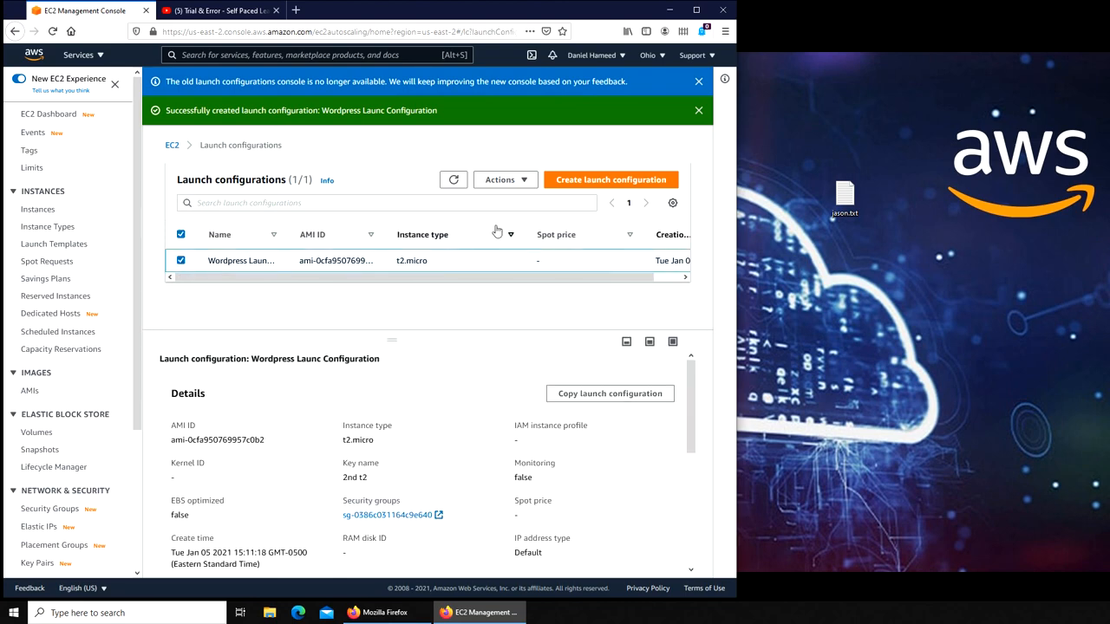
Select the Wordpress Launc Configuration row to view its t2.micro and 2nd t2 key pair details
left_click(501, 180)
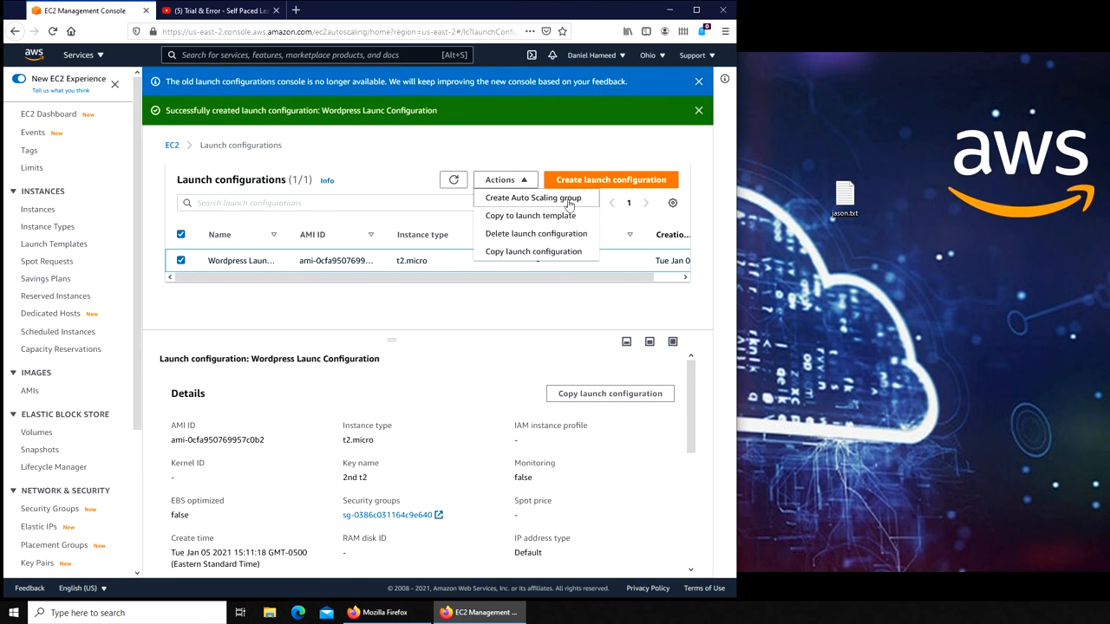
mouse_move(546, 215)
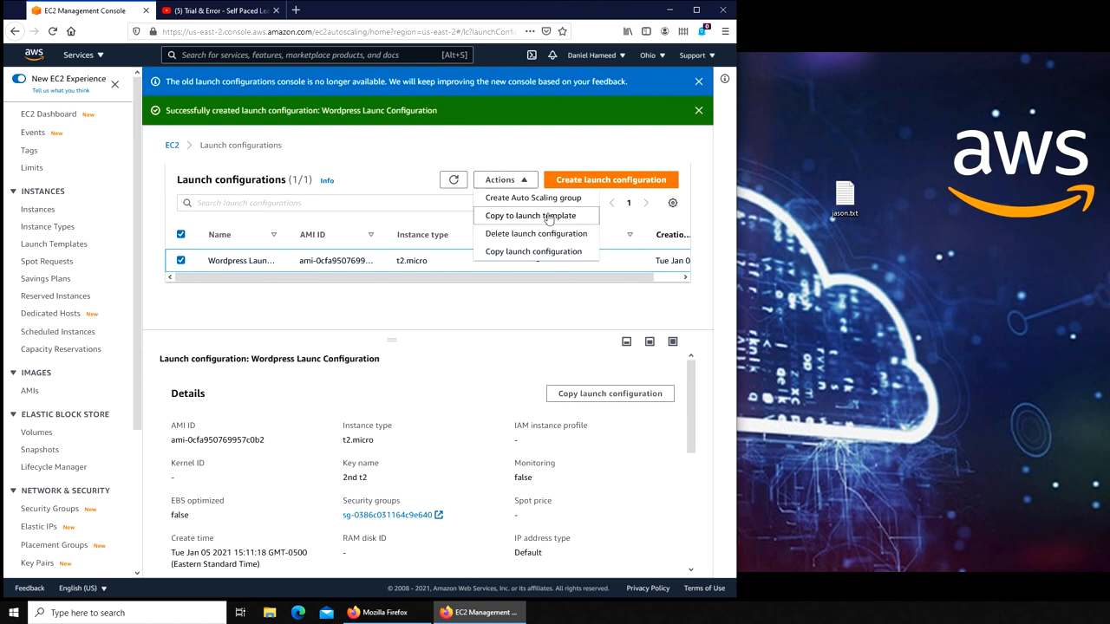
mouse_move(485, 292)
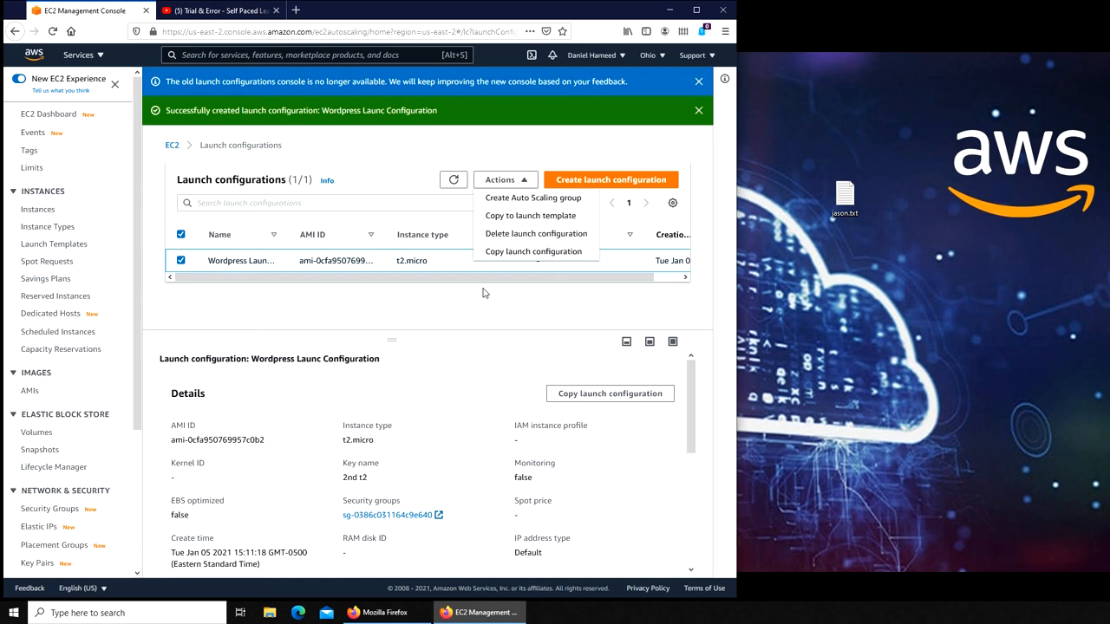
left_click(351, 319)
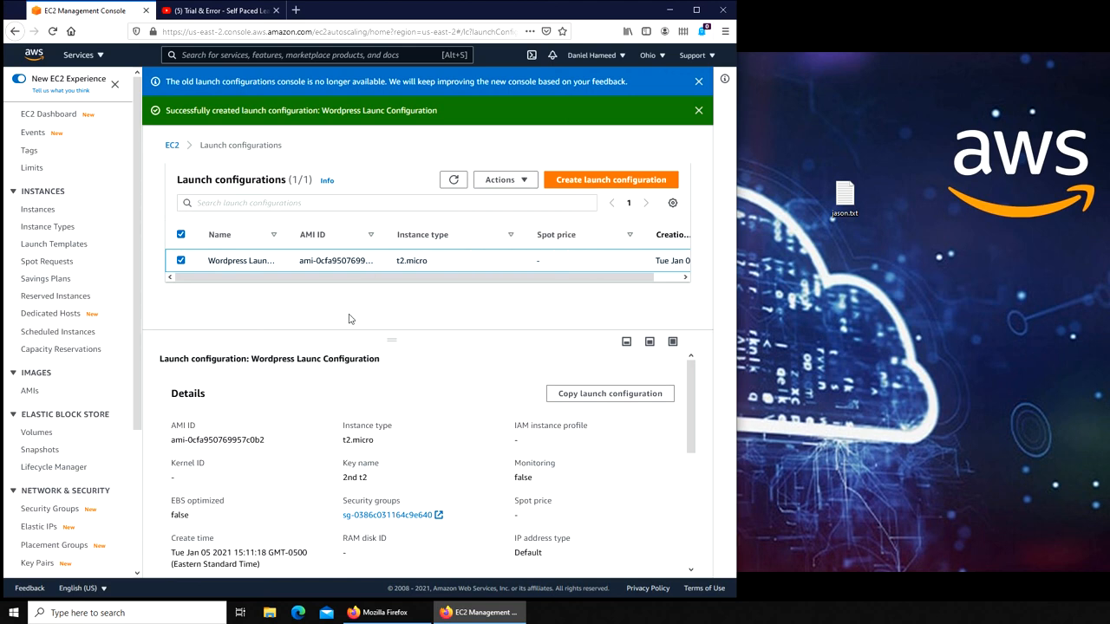
scroll("down", 3)
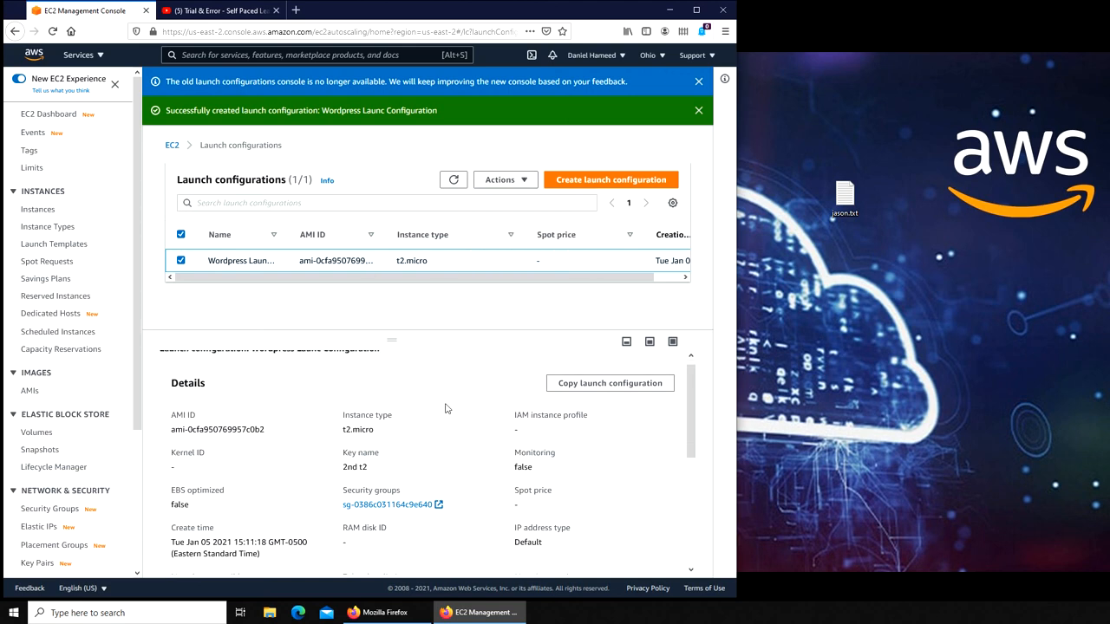